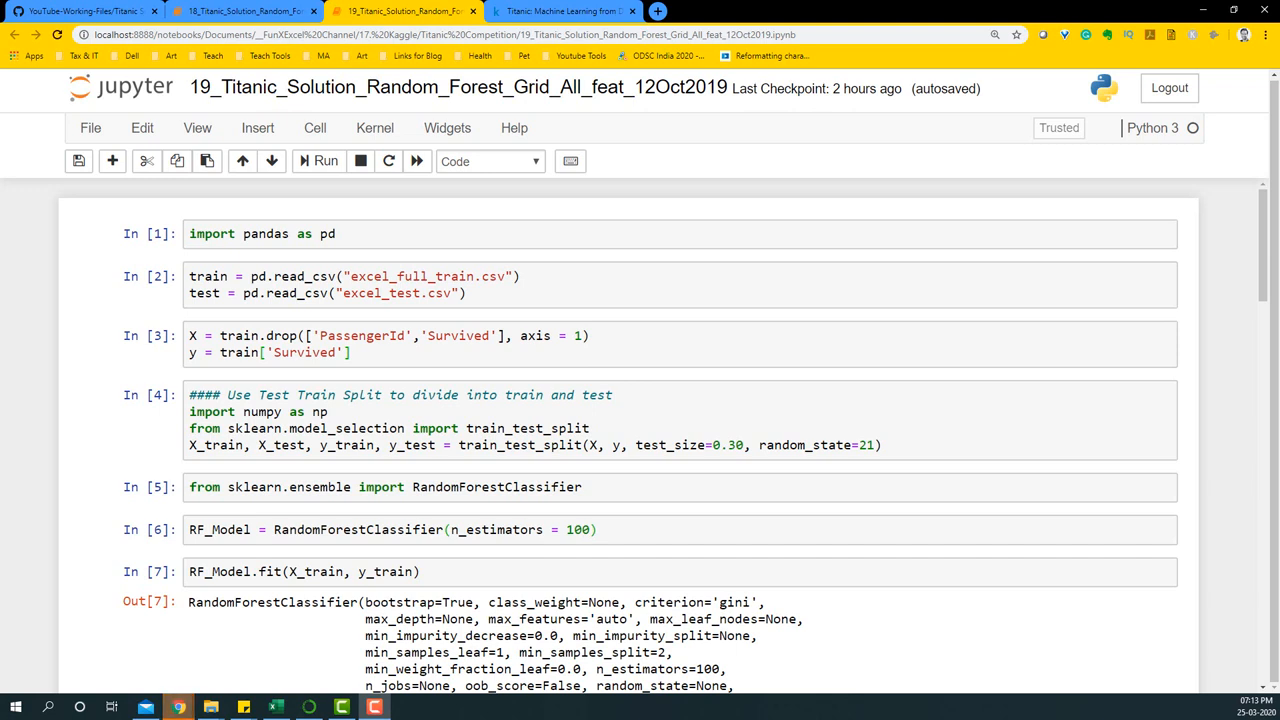
mouse_move(234, 276)
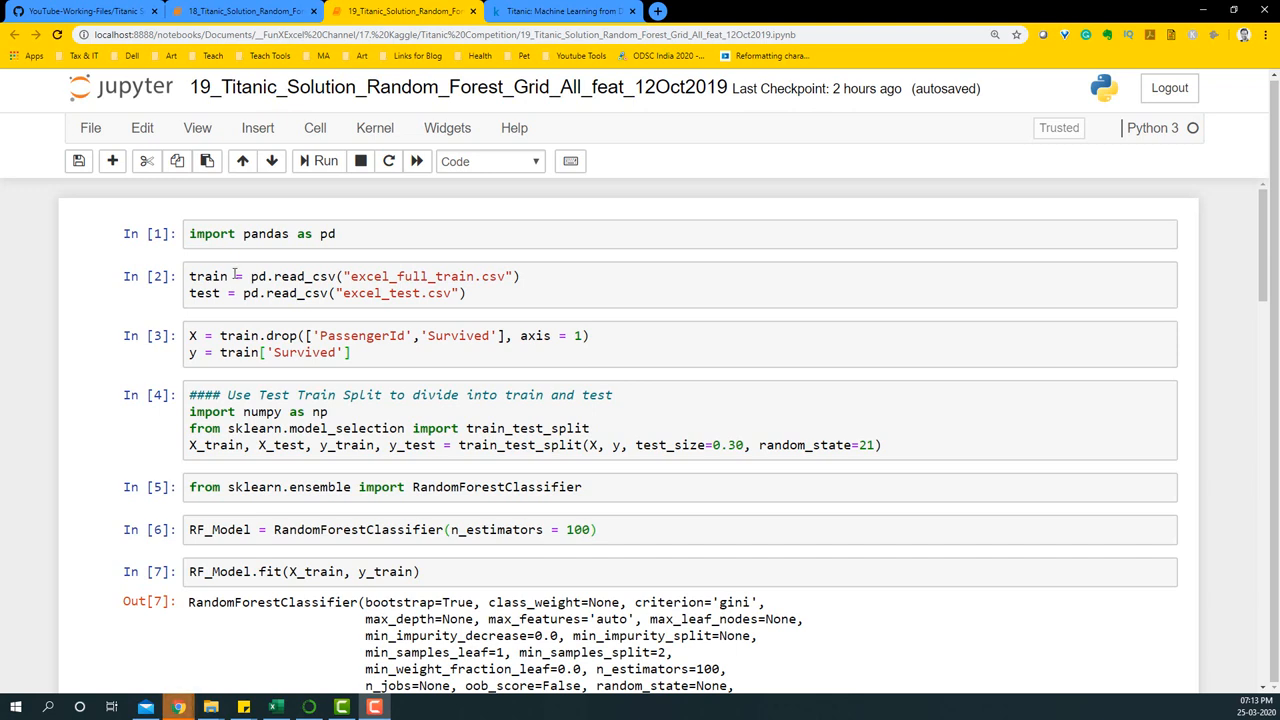
mouse_move(252, 196)
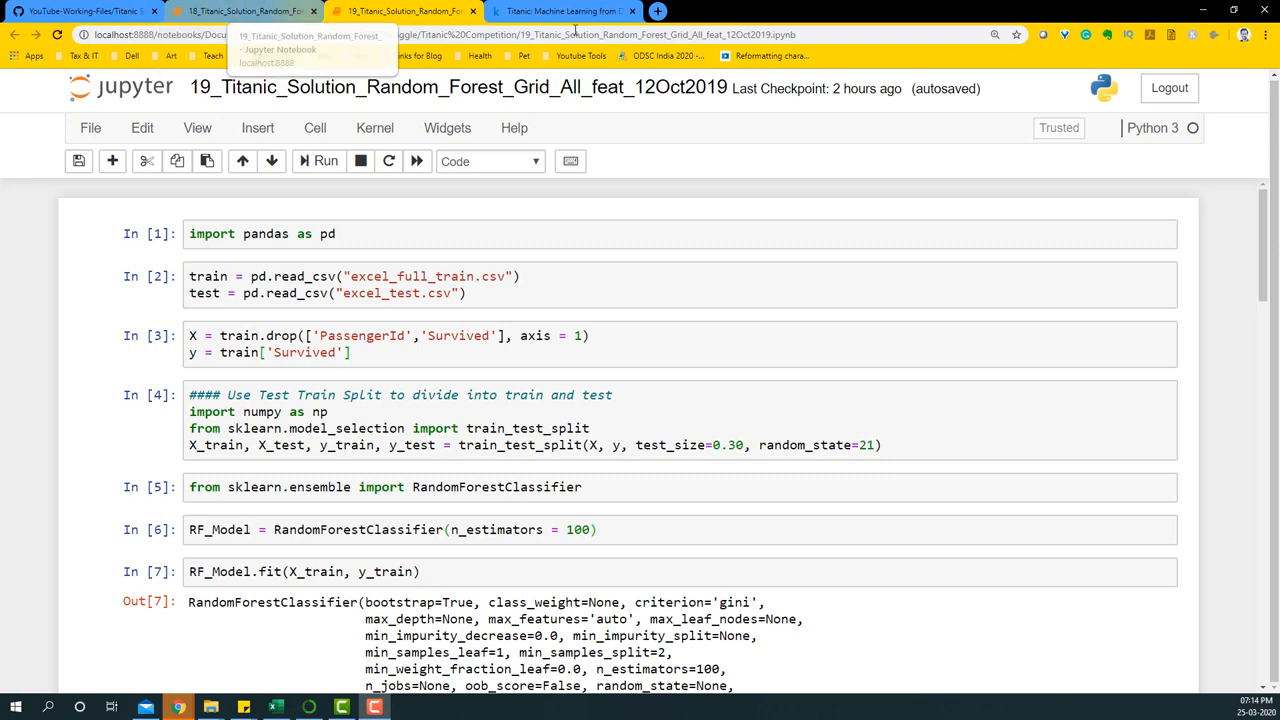
Review the all-features notebook's cell loading the Titanic training CSV.
click(576, 12)
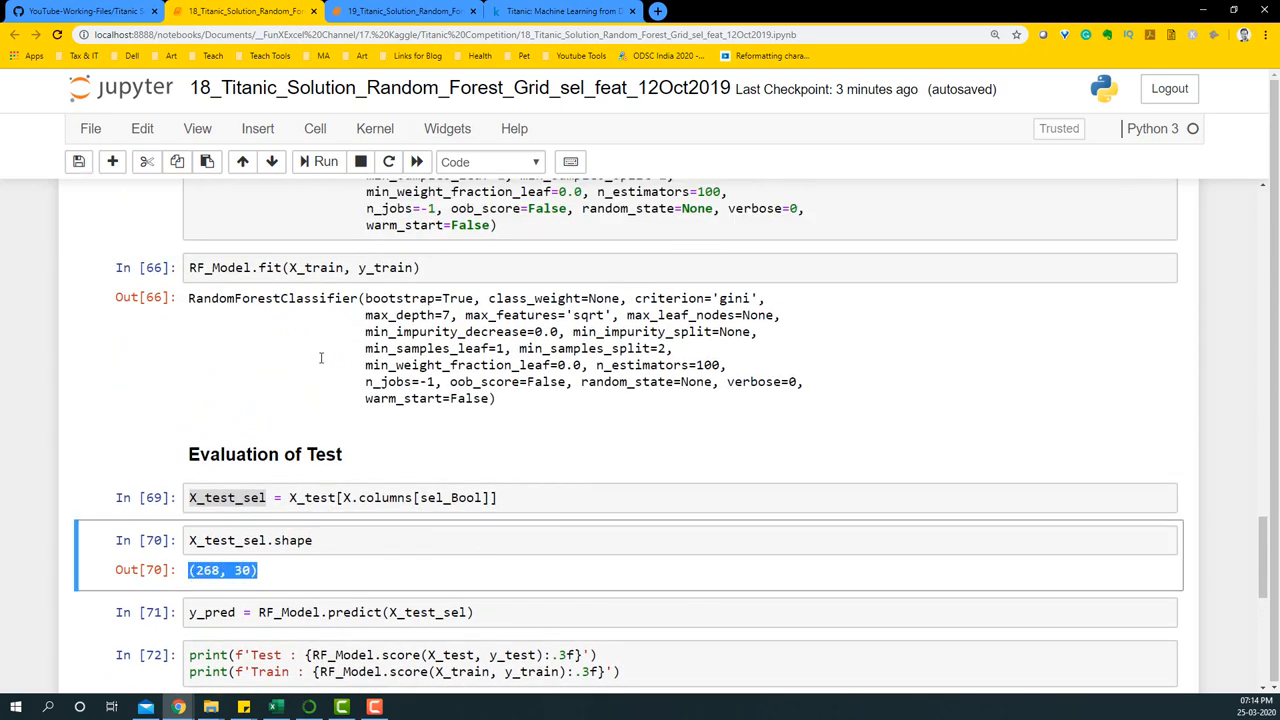
scroll(down, 3)
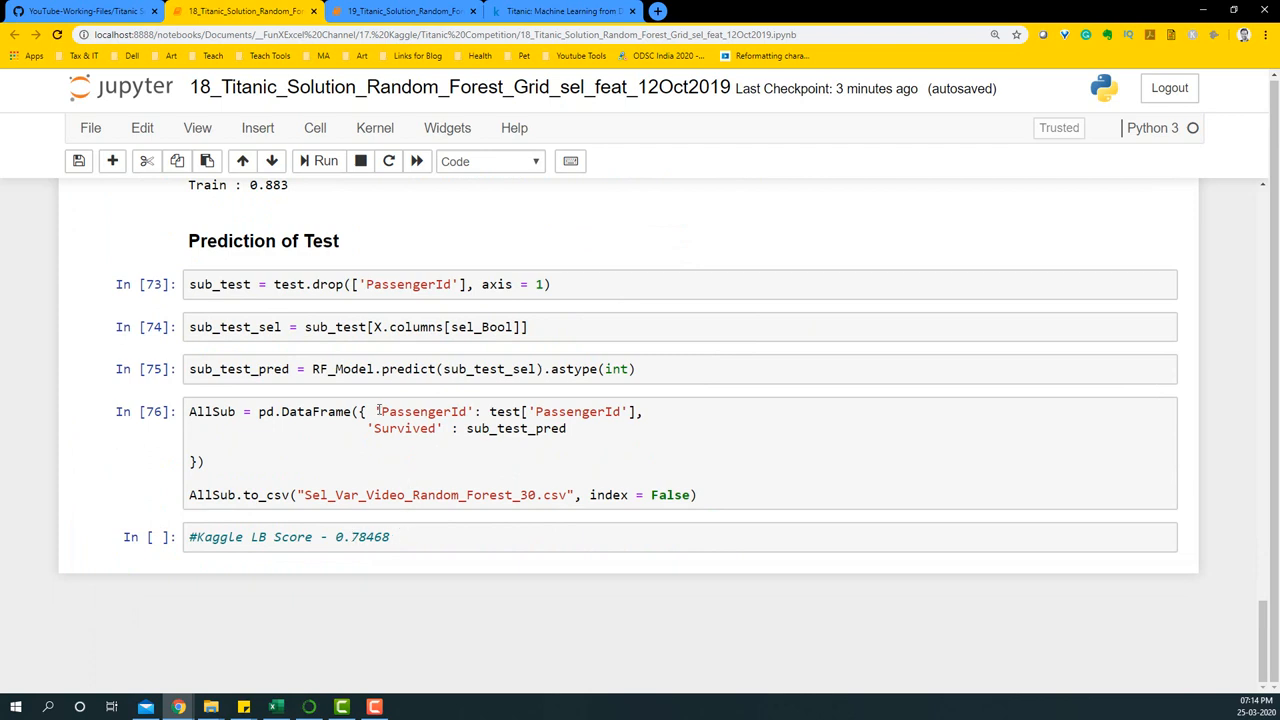
mouse_move(338, 112)
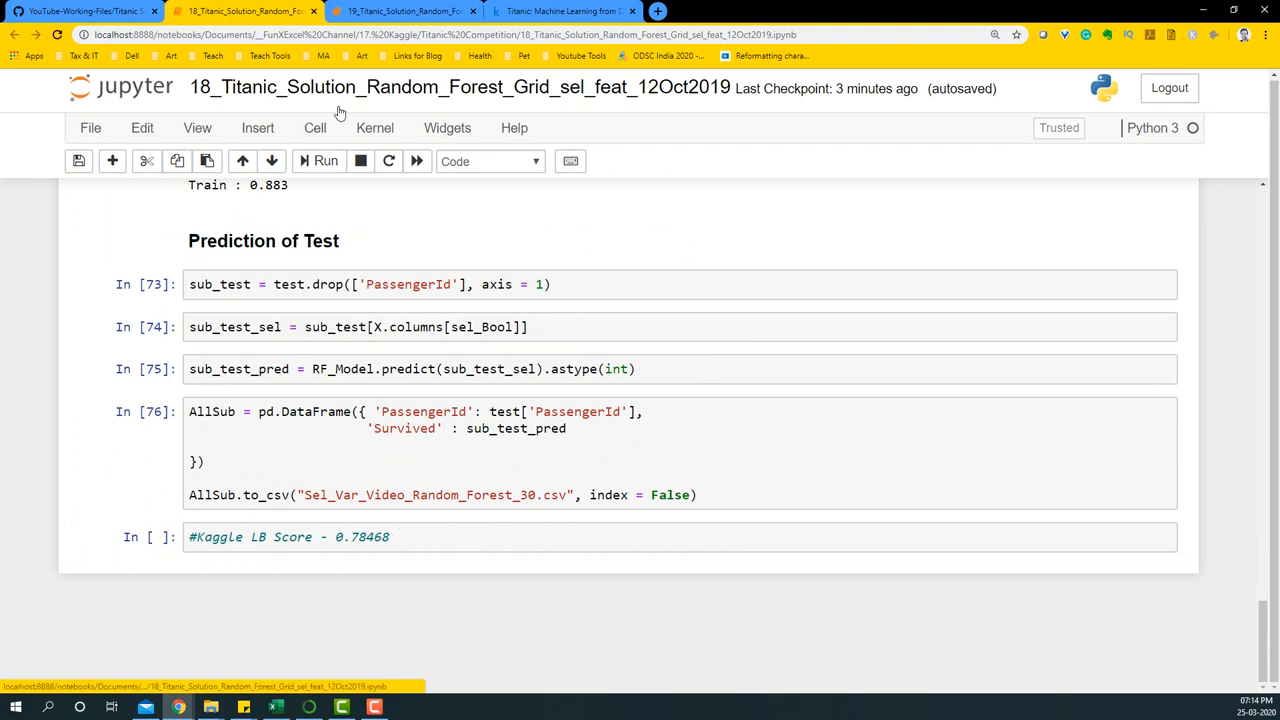
click(424, 12)
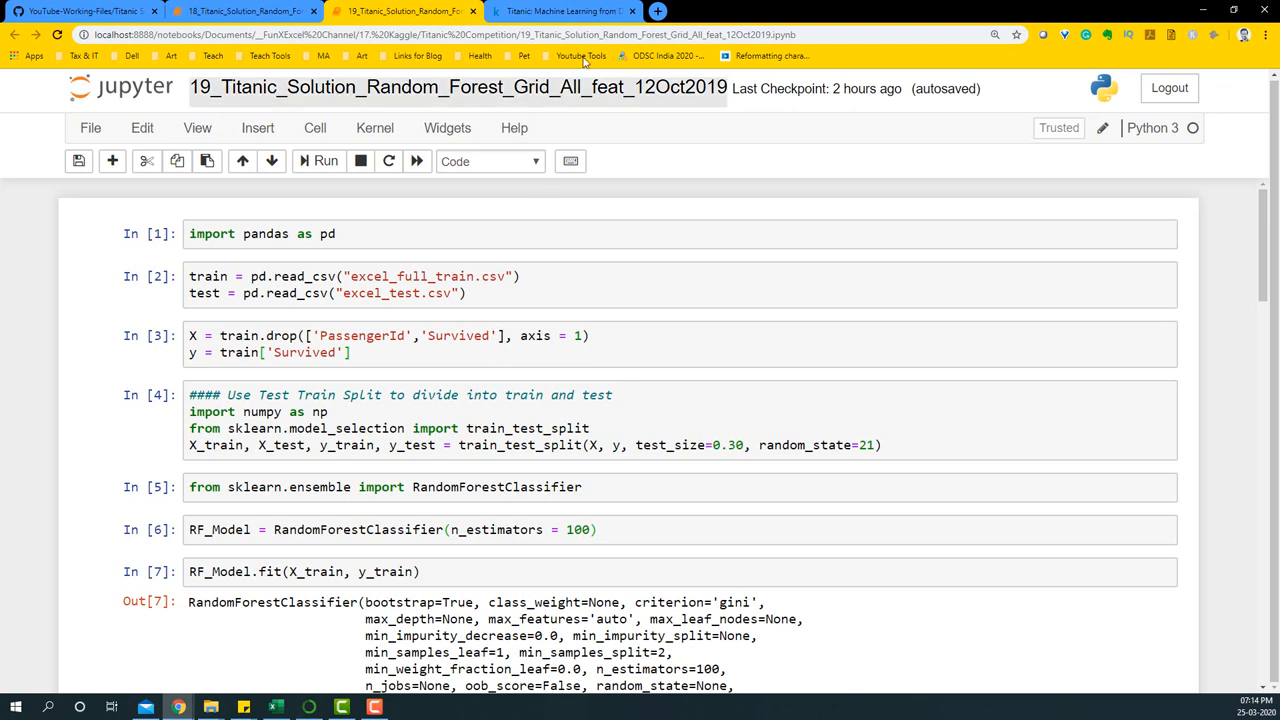
click(336, 234)
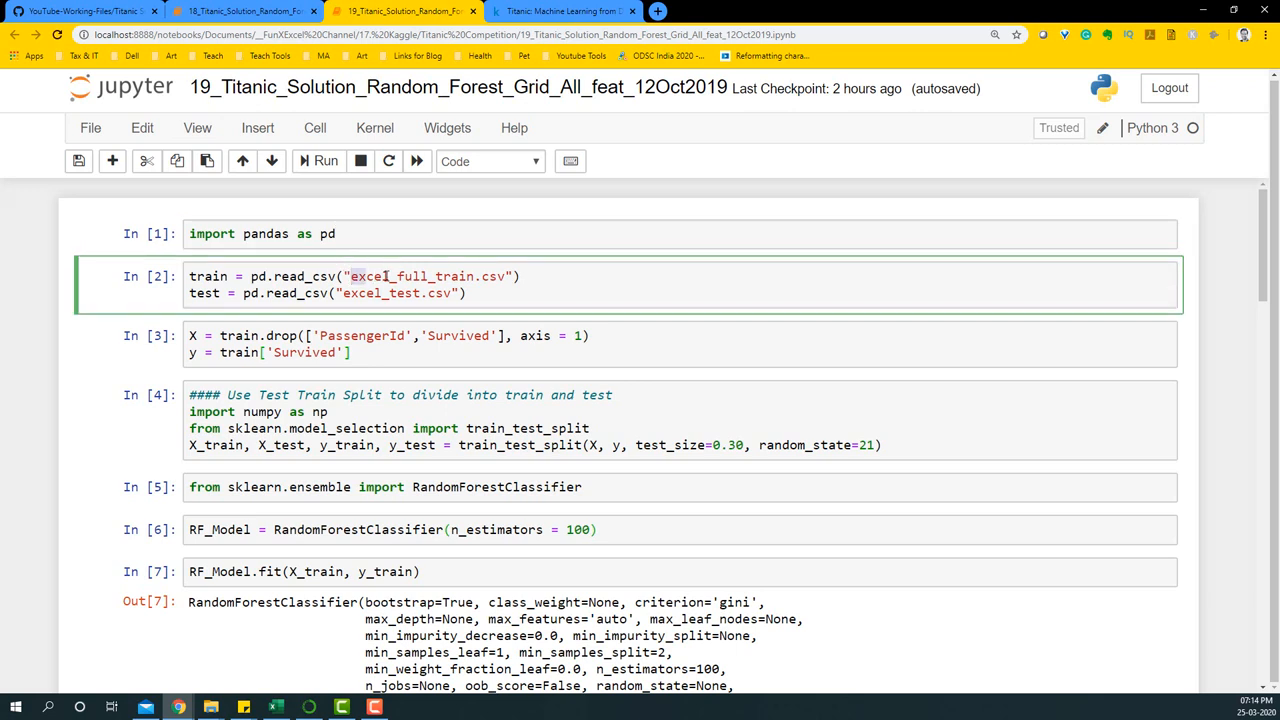
double_click(424, 276)
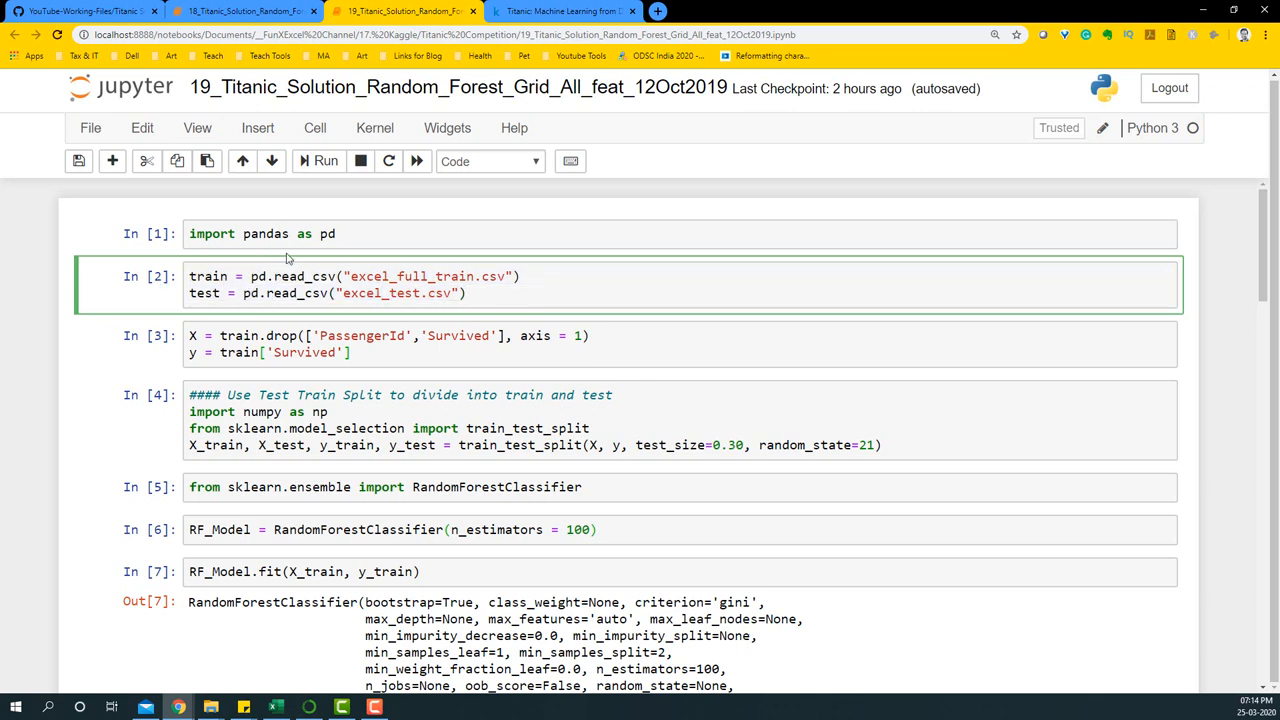
mouse_move(276, 680)
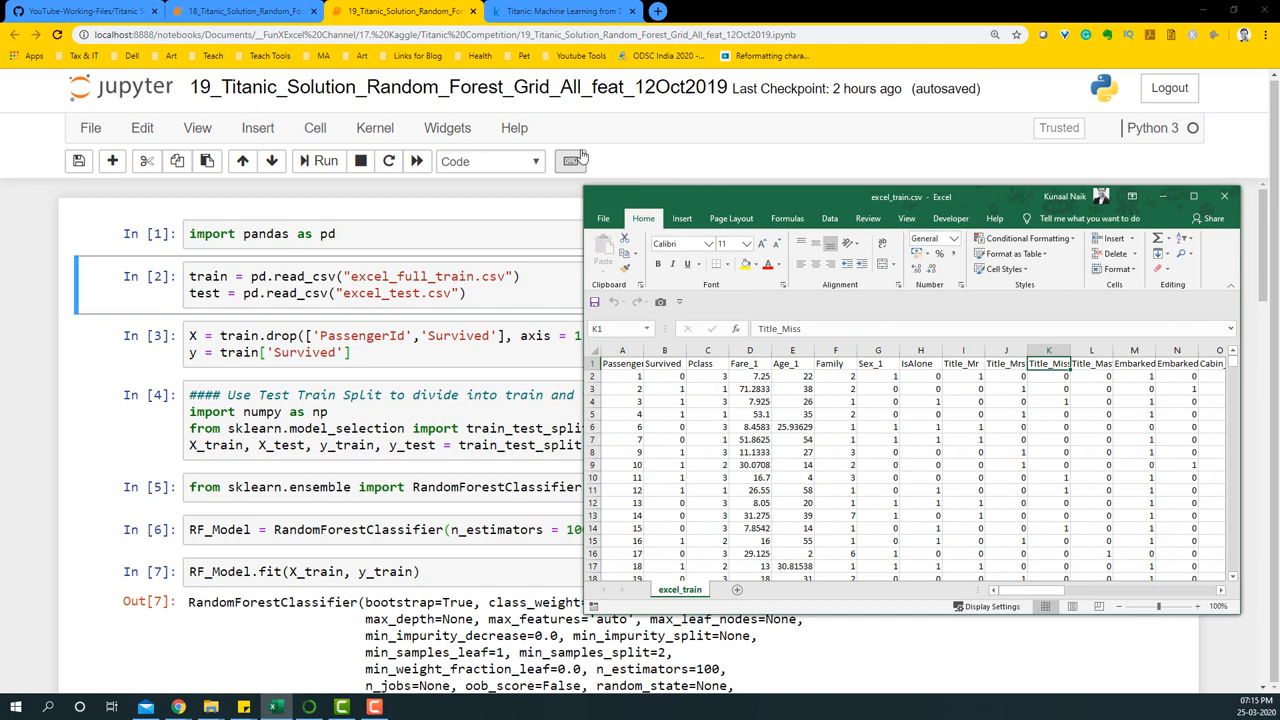
mouse_move(704, 162)
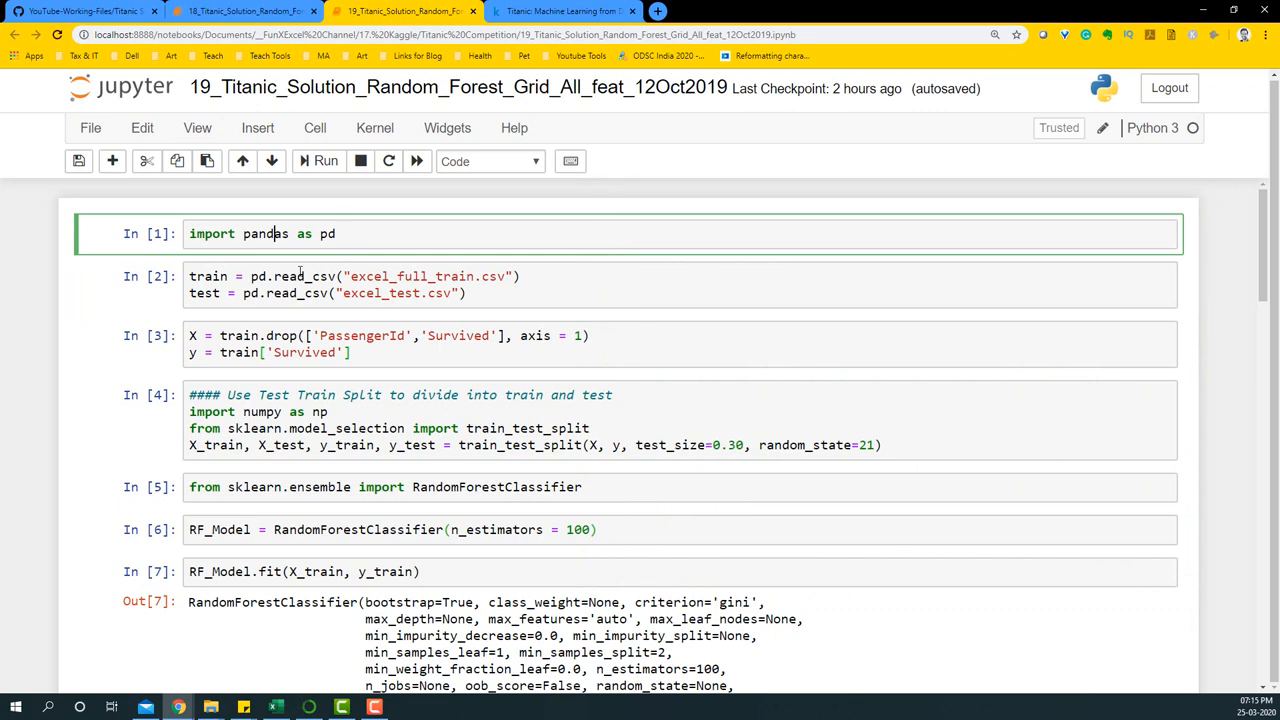
Review dropping PassengerId, keeping Survived as target, and creating the RandomForestClassifier.
click(268, 292)
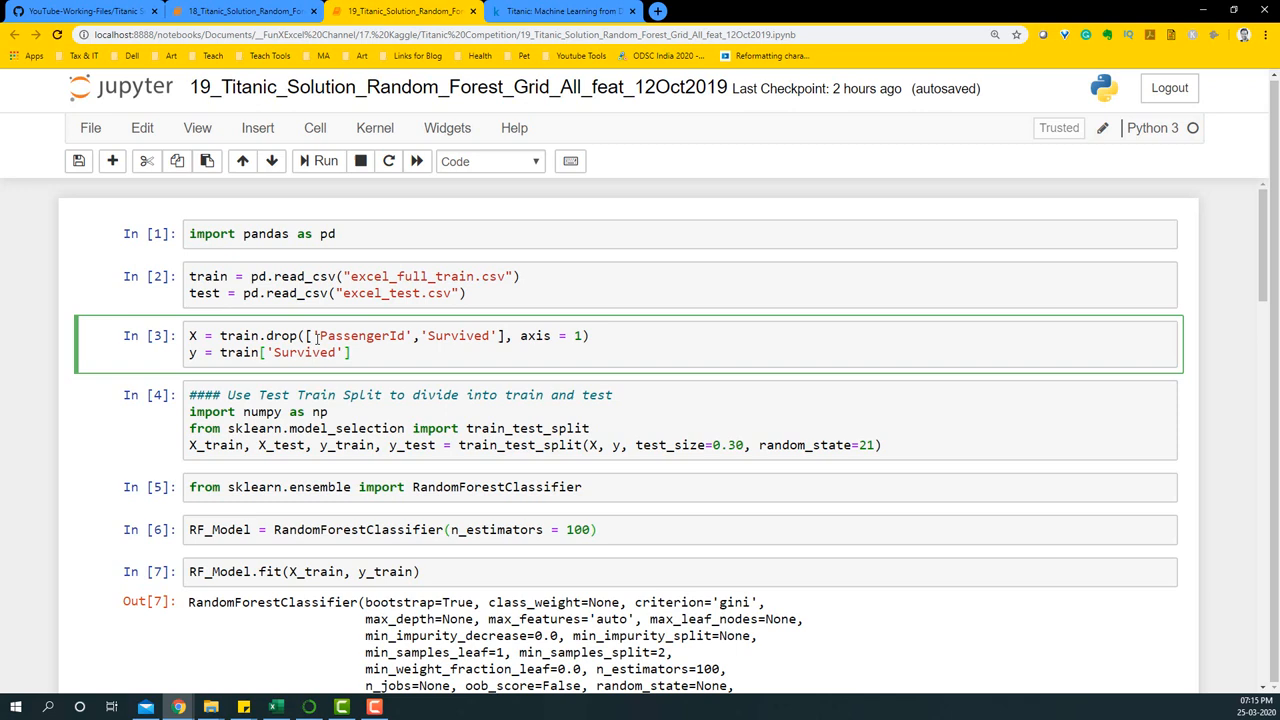
double_click(360, 336)
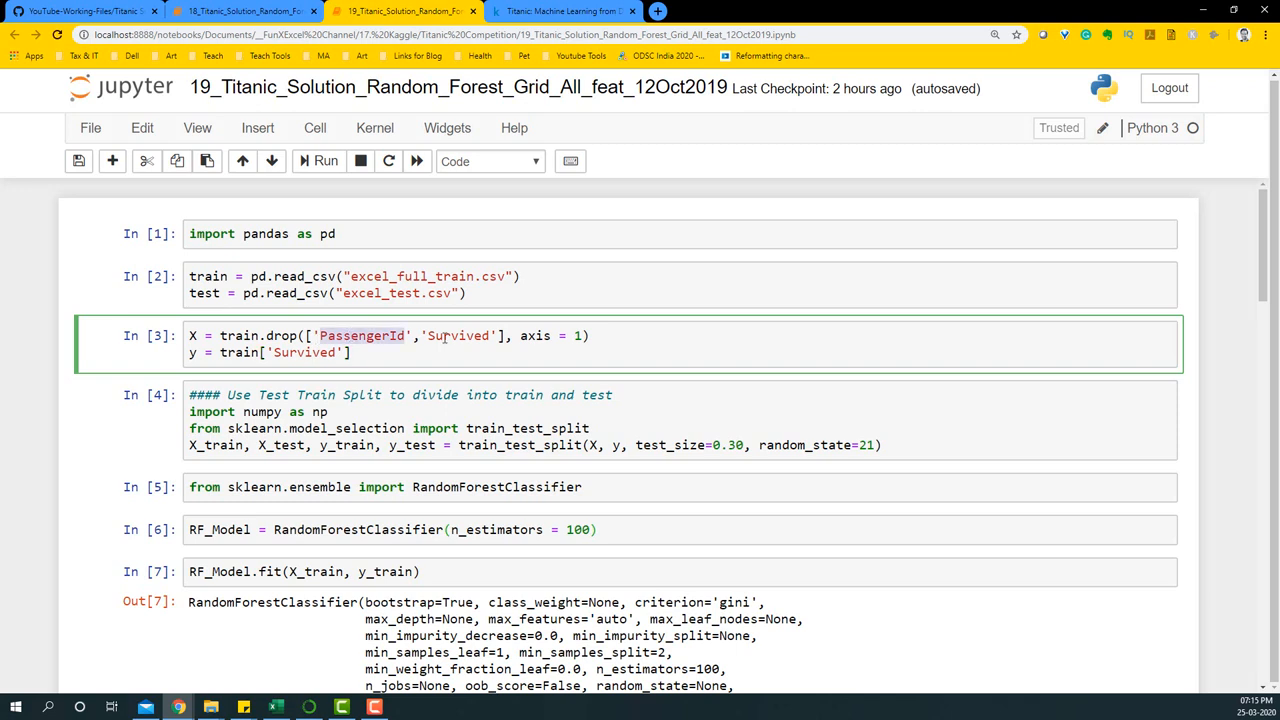
double_click(458, 336)
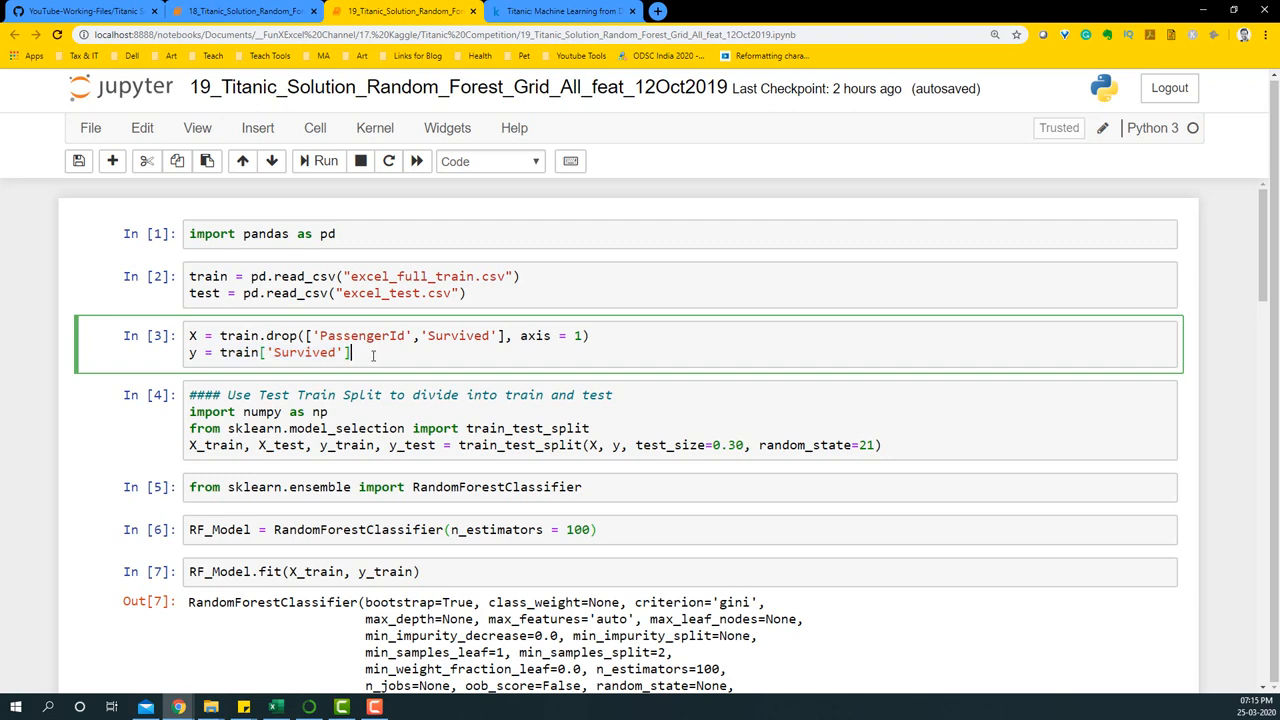
scroll(down, 3)
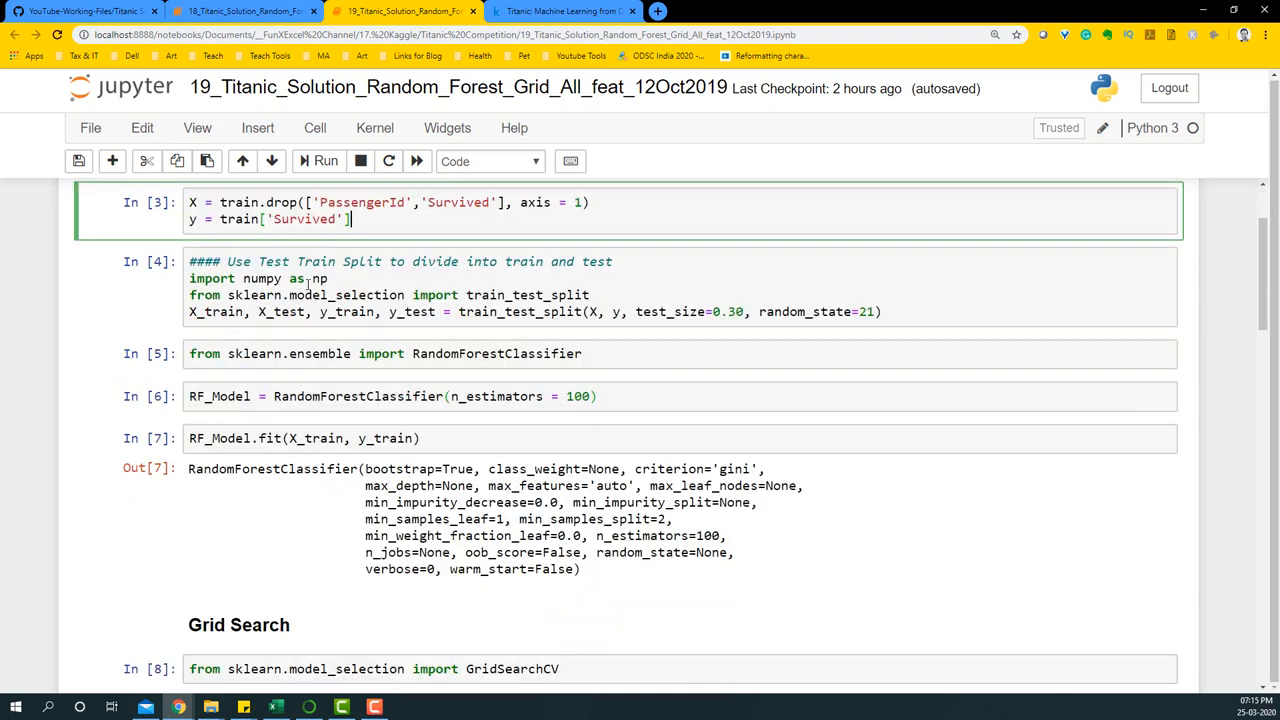
mouse_move(352, 312)
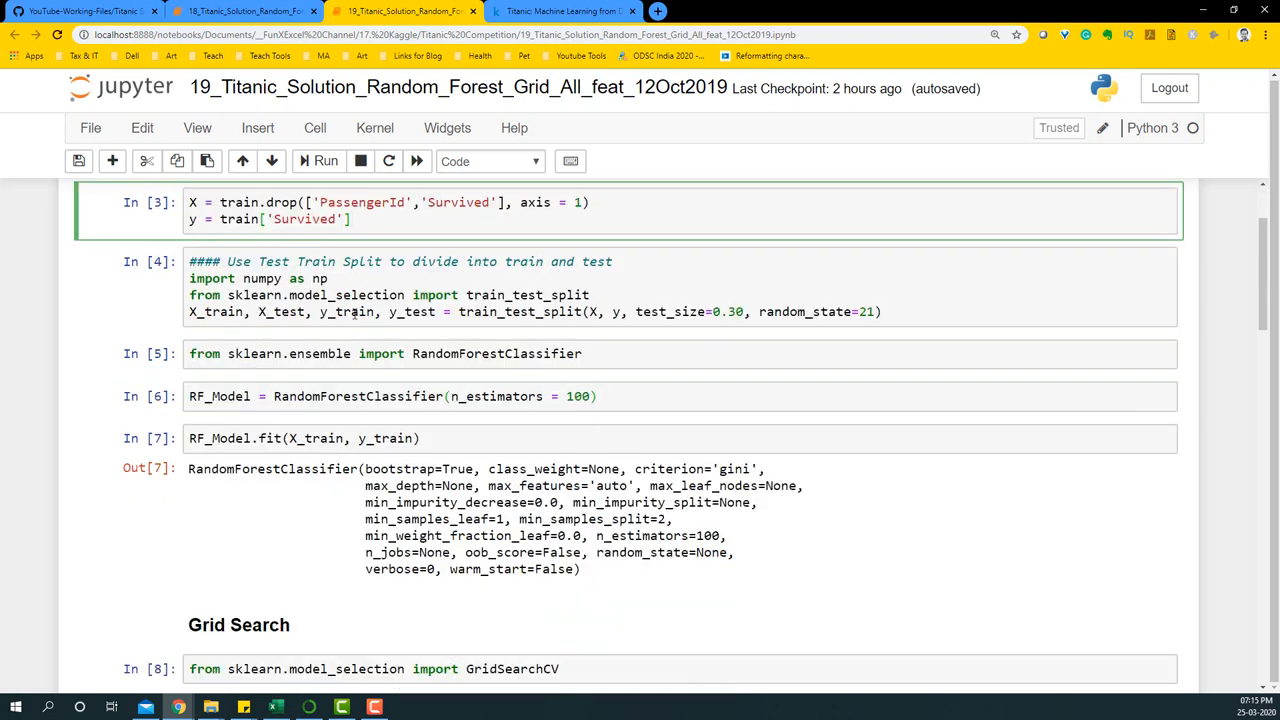
scroll(down, 3)
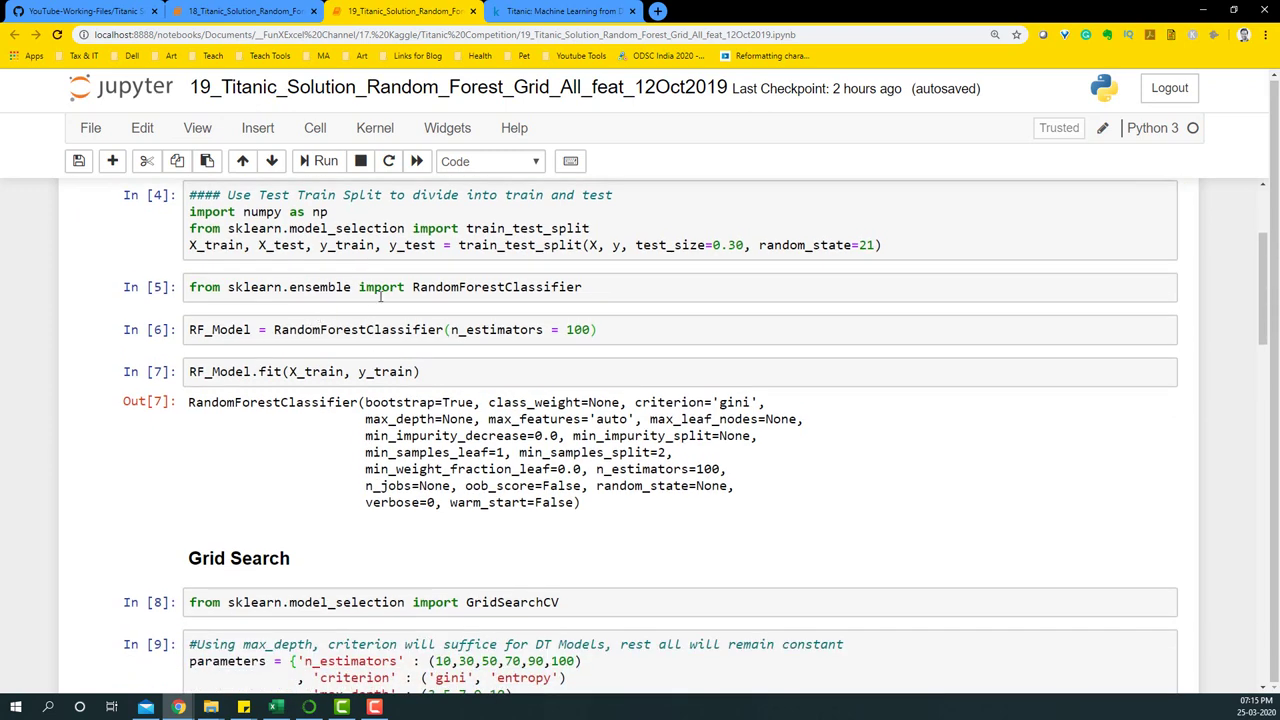
double_click(496, 288)
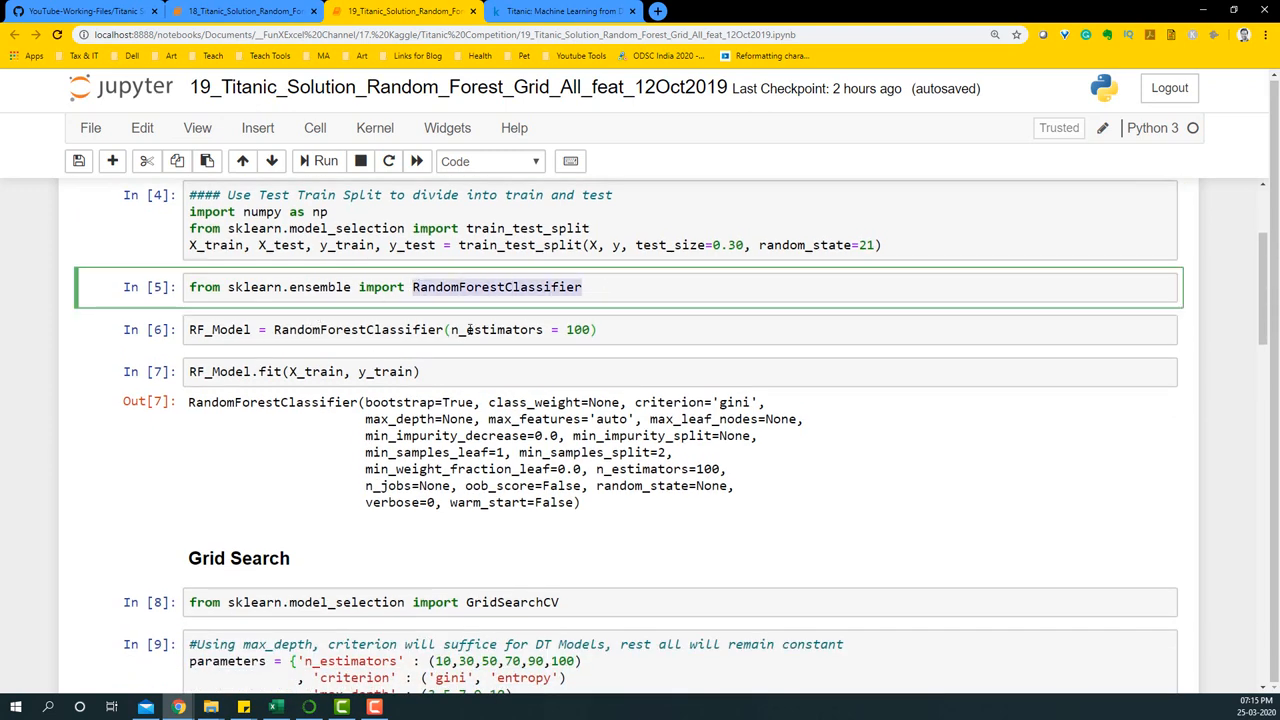
click(328, 474)
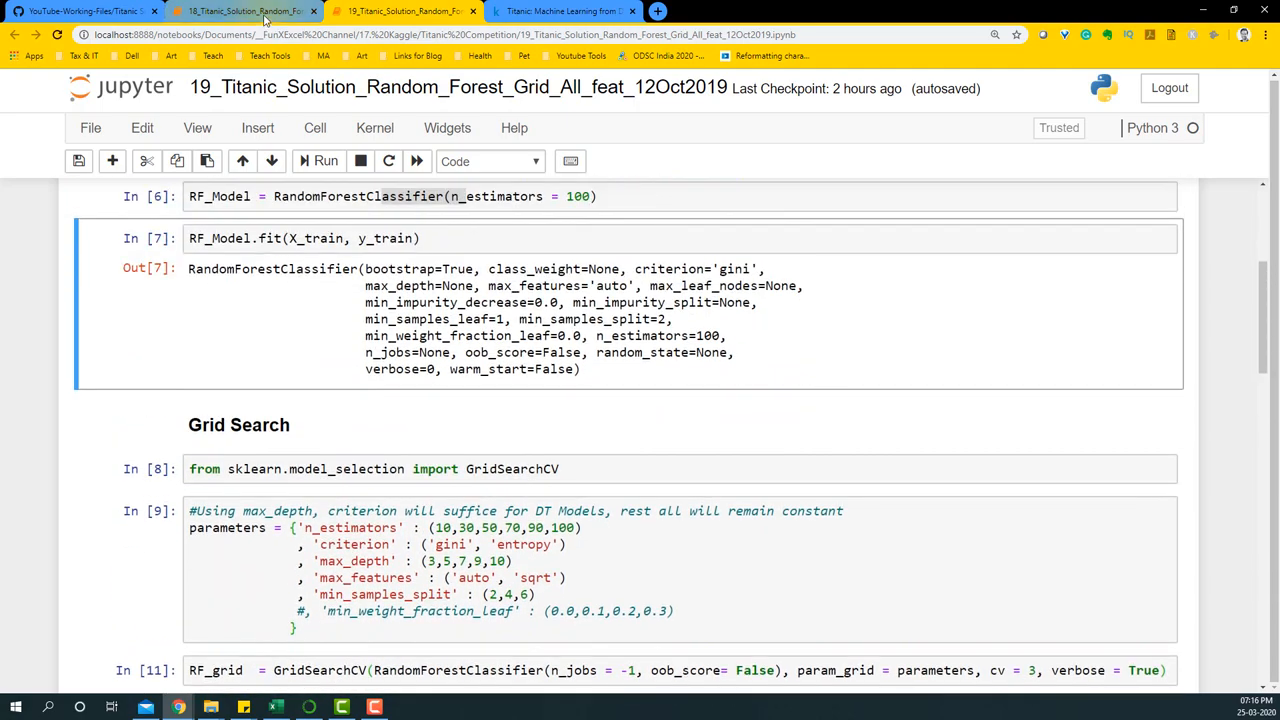
Compare with the selected-features notebook's chi2 best-30 feature selection.
click(236, 16)
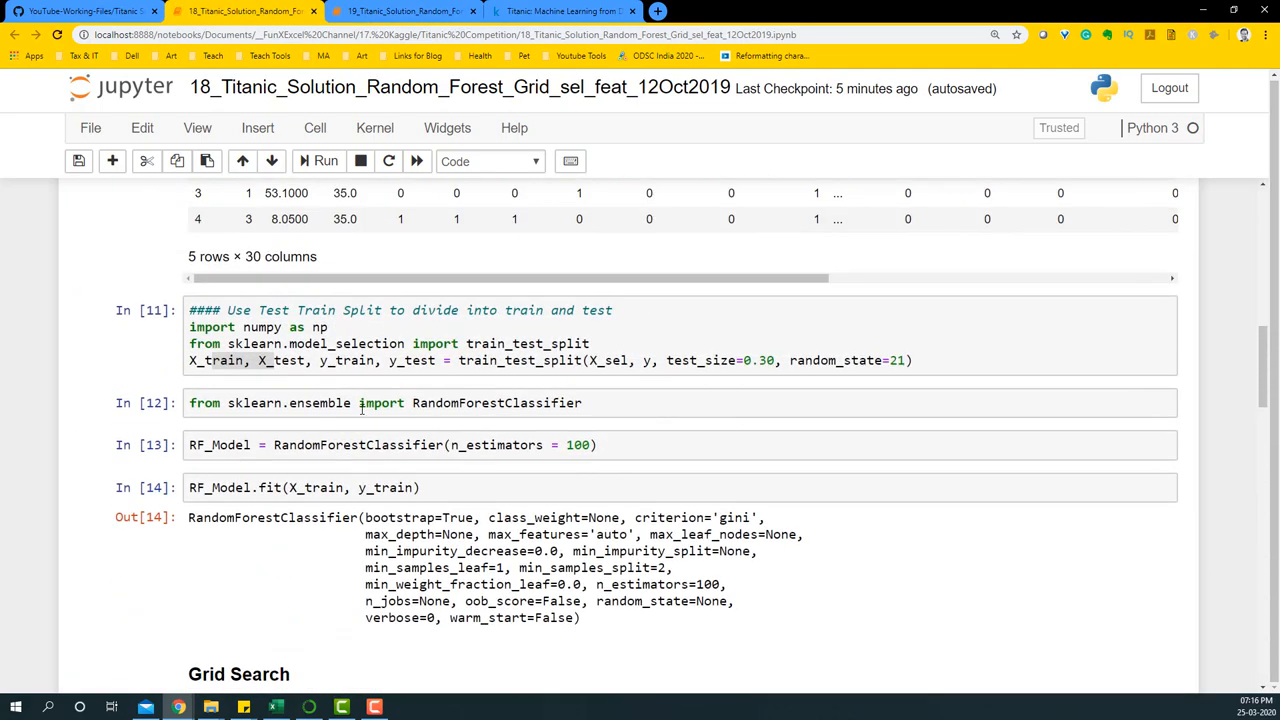
scroll(down, 3)
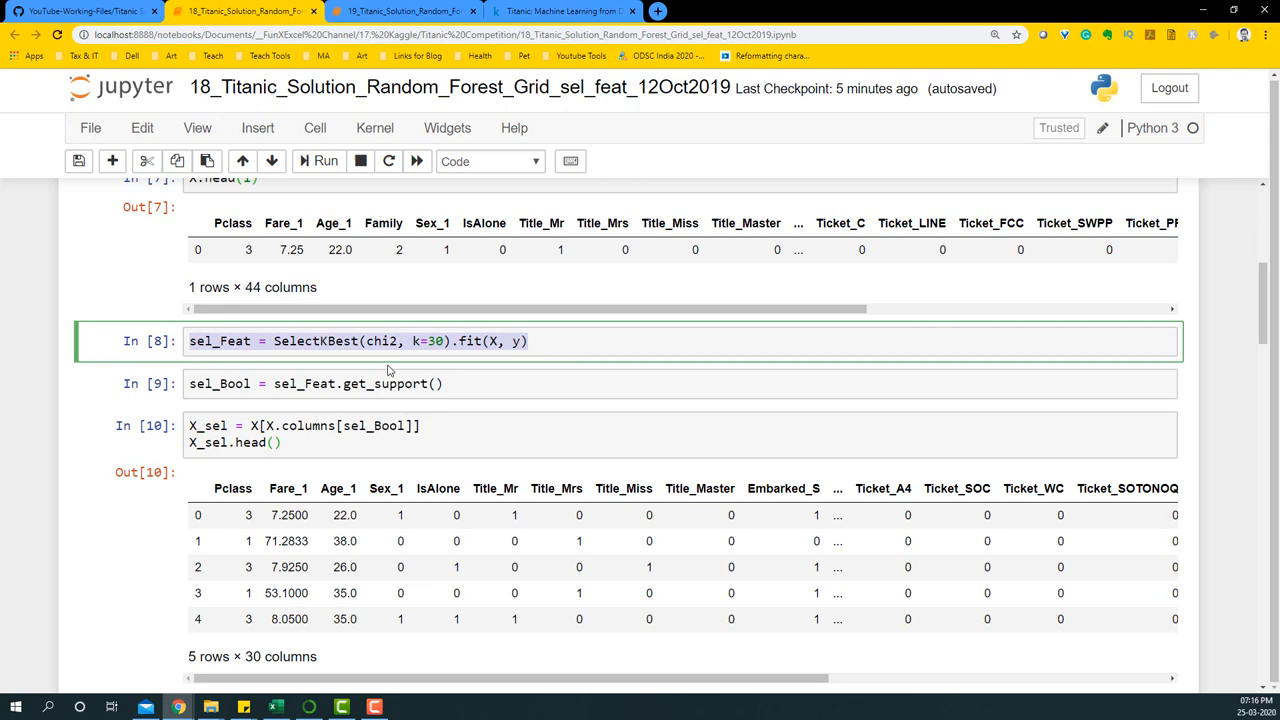
click(430, 12)
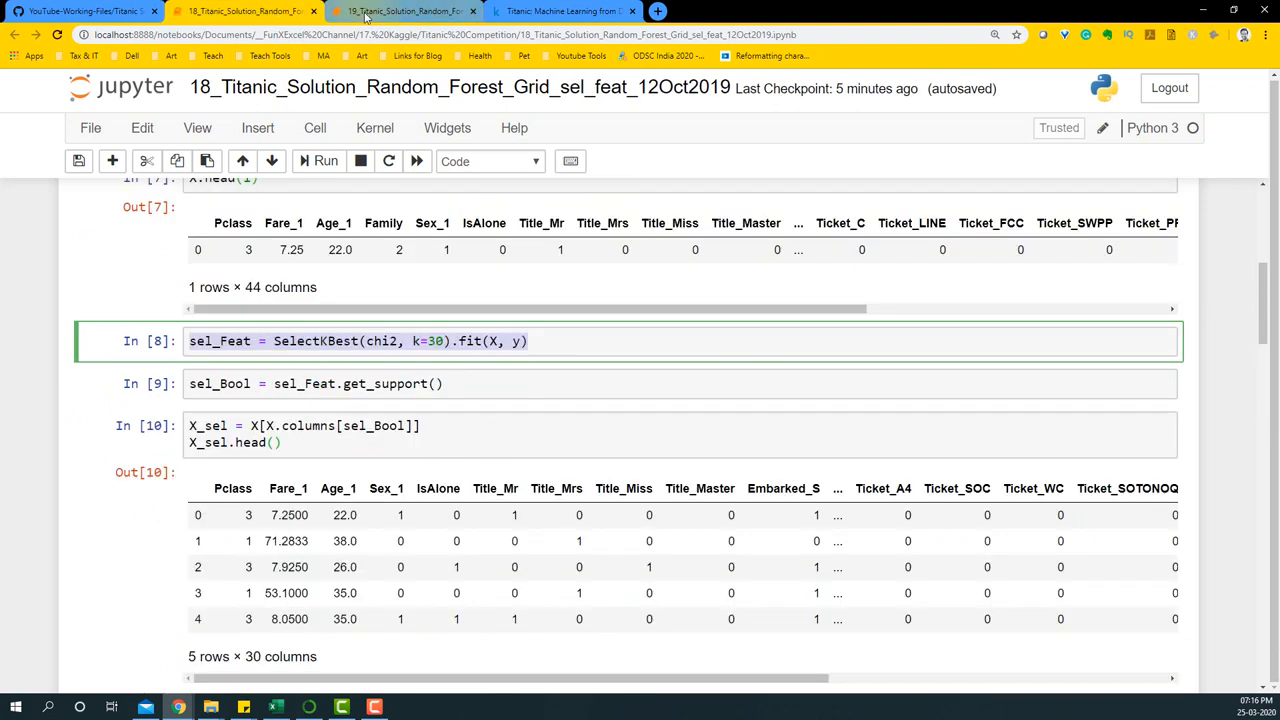
click(368, 12)
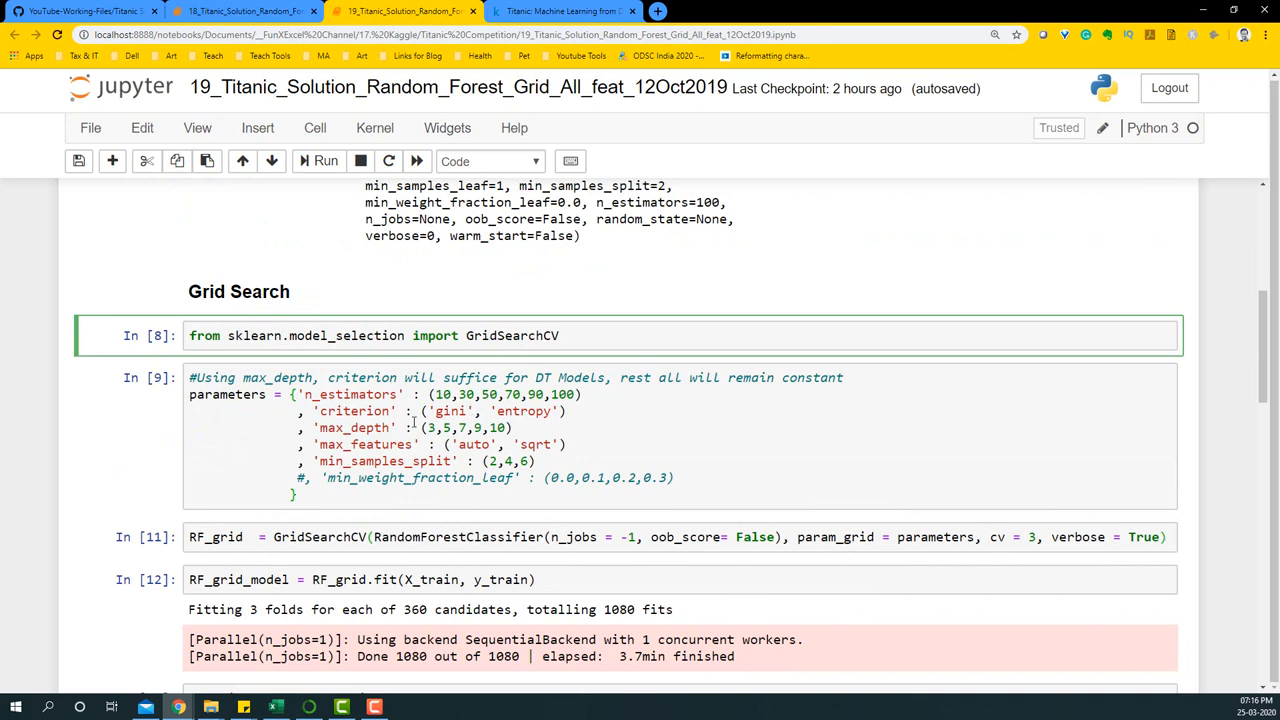
scroll(down, 3)
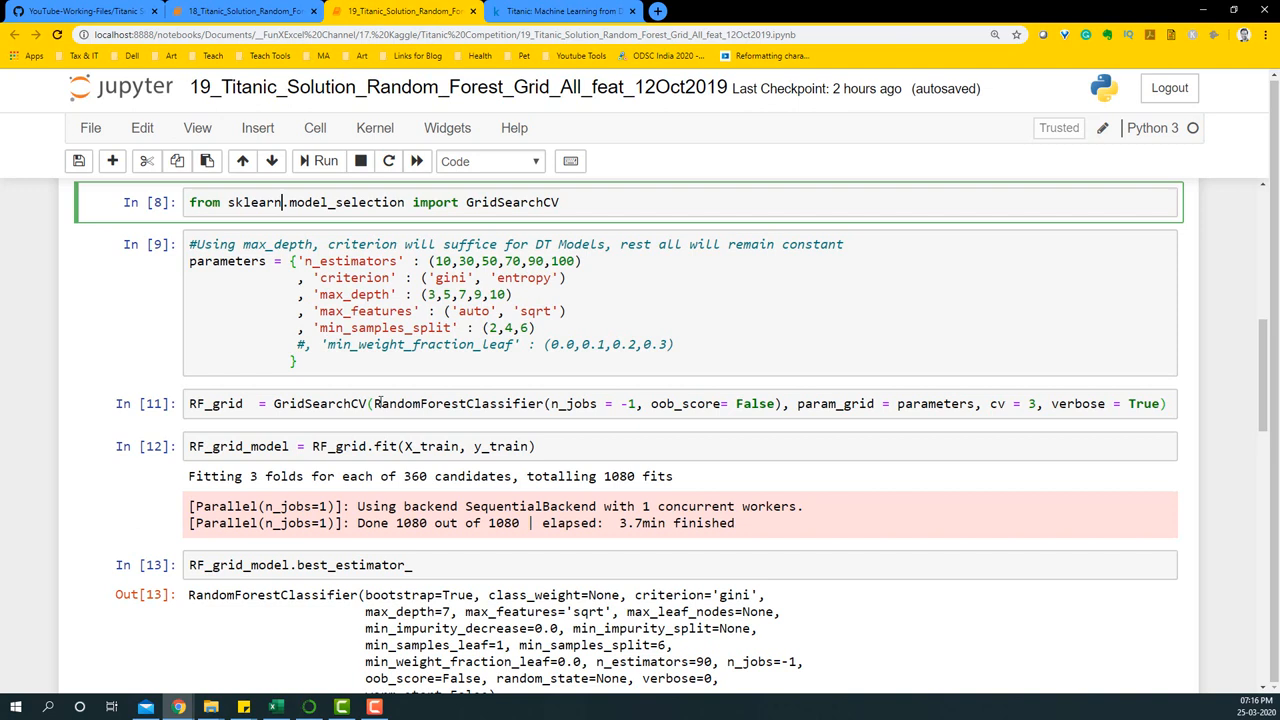
mouse_move(394, 392)
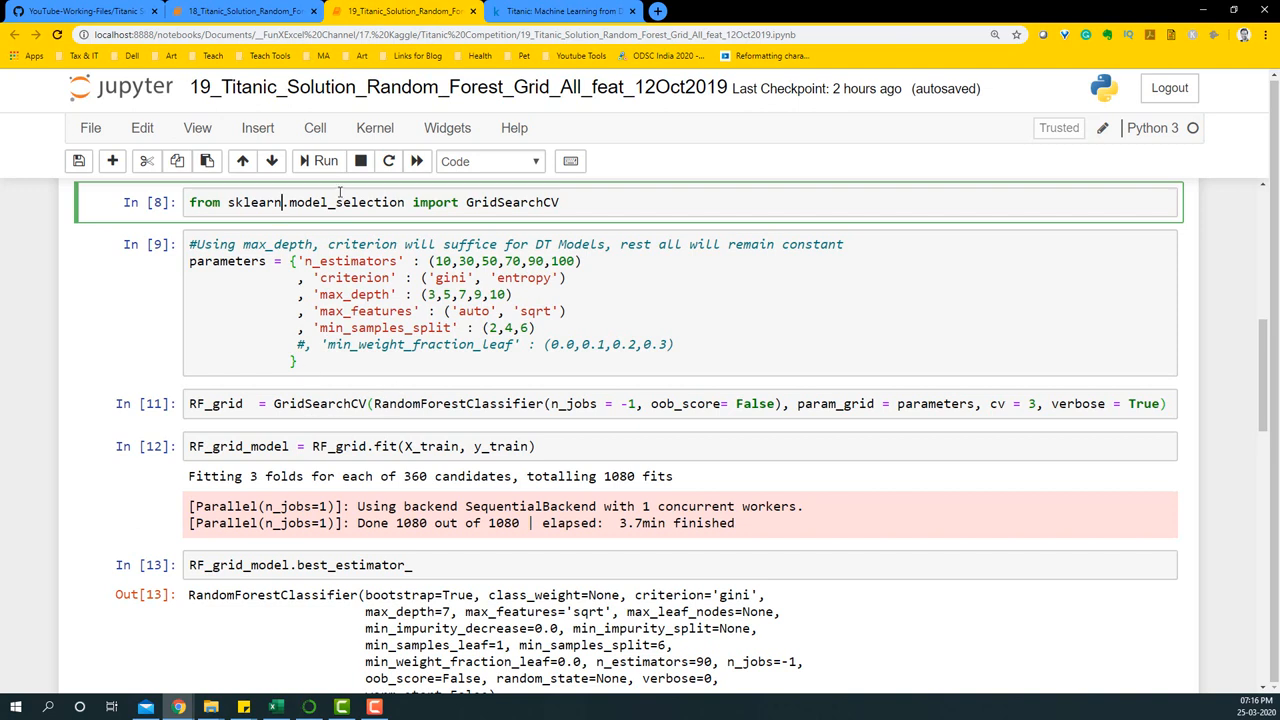
Review the GridSearchCV parameter grid, its 1080 fits, and the best estimator found.
double_click(512, 202)
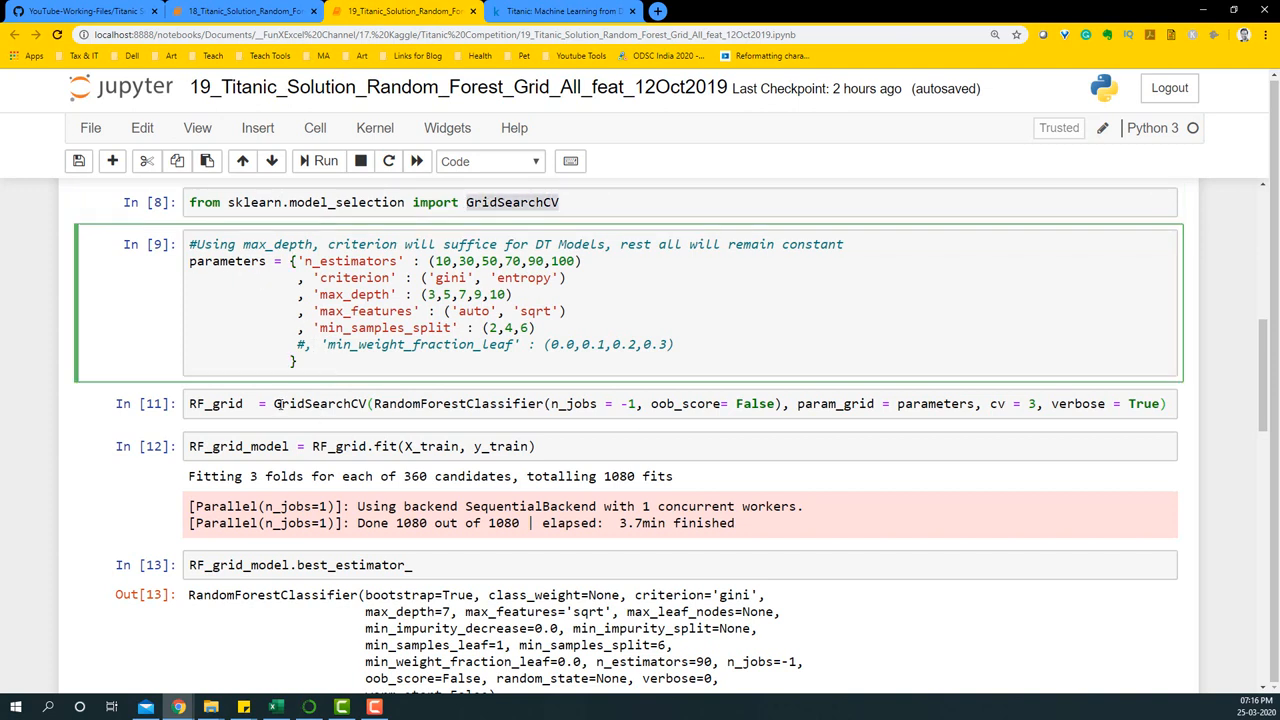
double_click(318, 404)
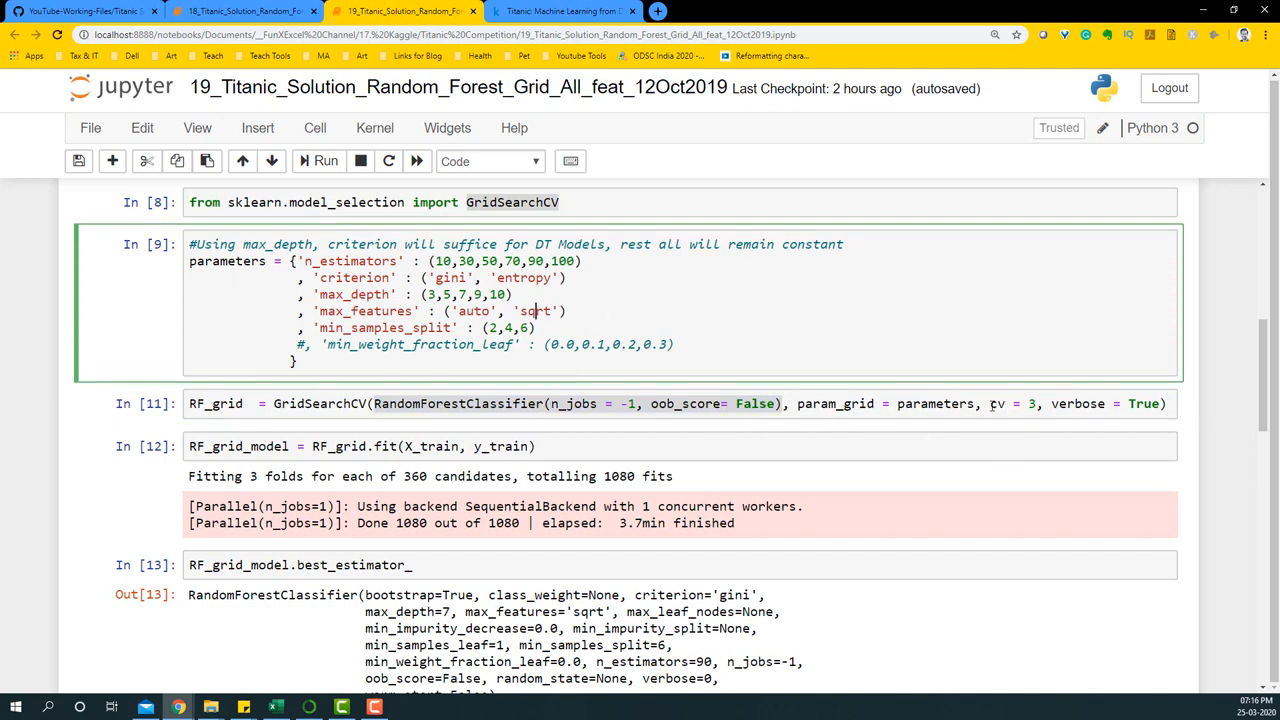
click(360, 446)
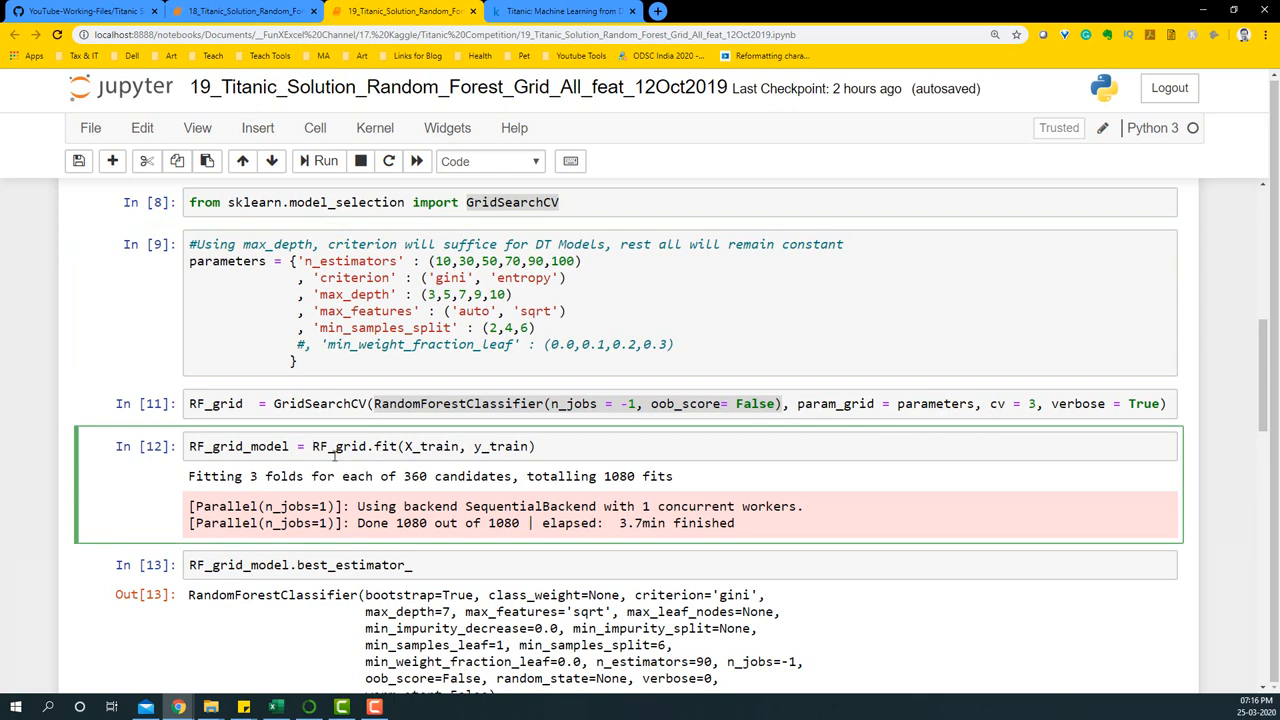
scroll(down, 3)
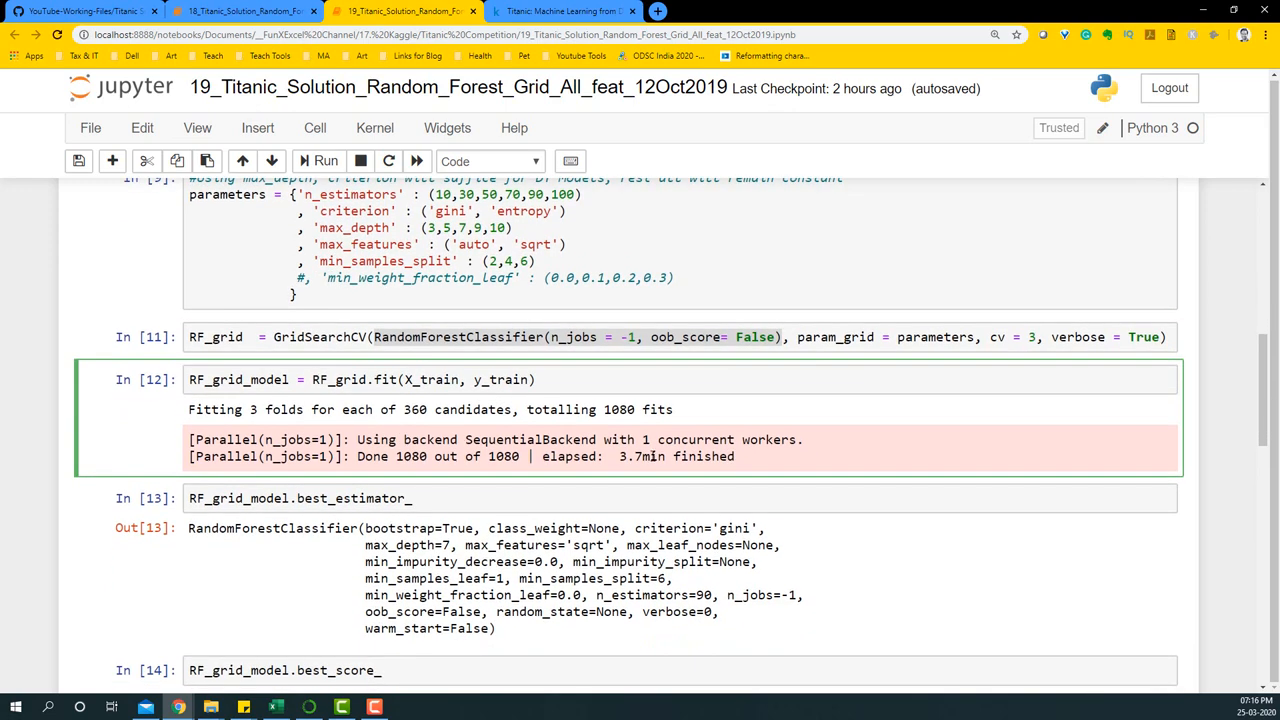
click(312, 380)
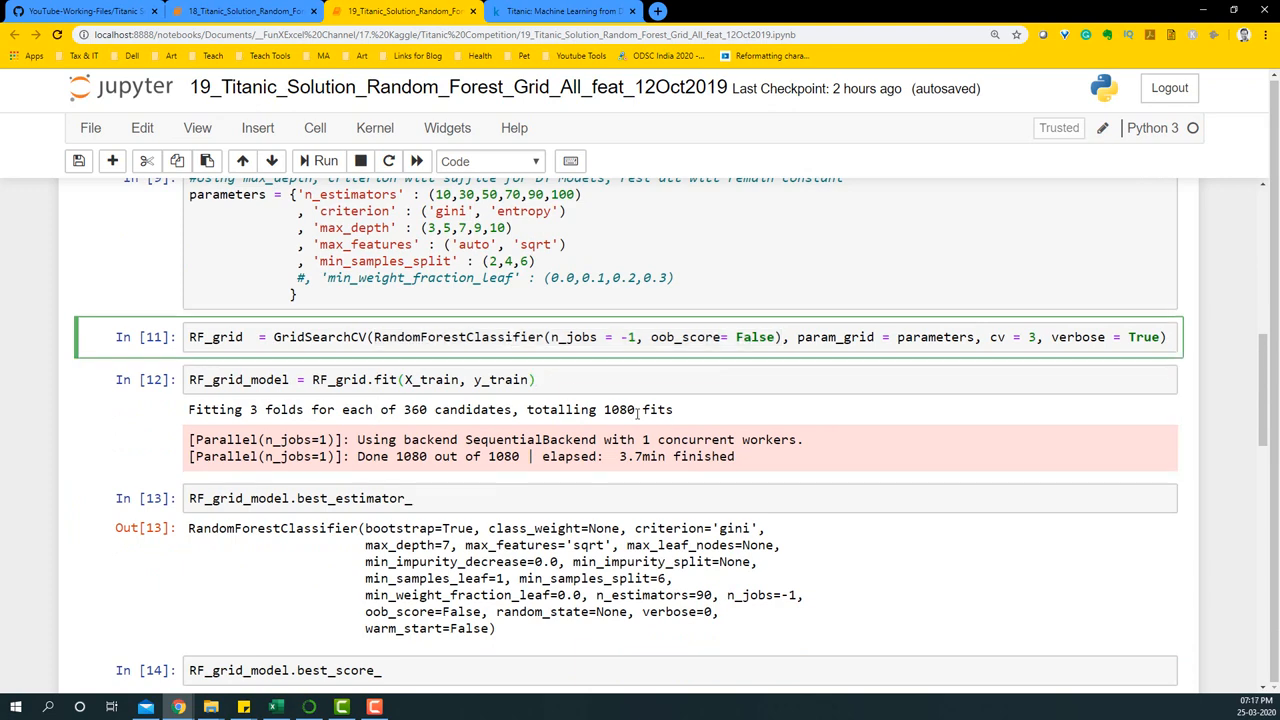
click(330, 498)
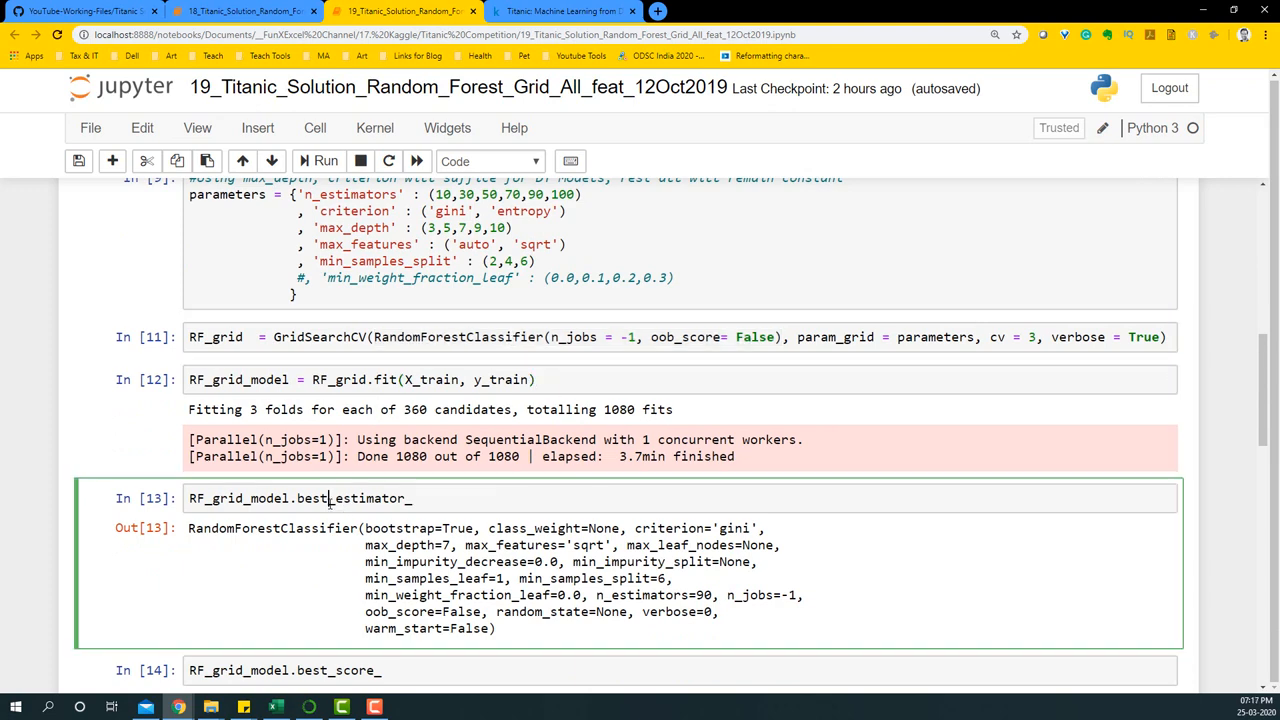
Scroll through the grid-search output and prediction cells in the all-features notebook.
scroll(down, 3)
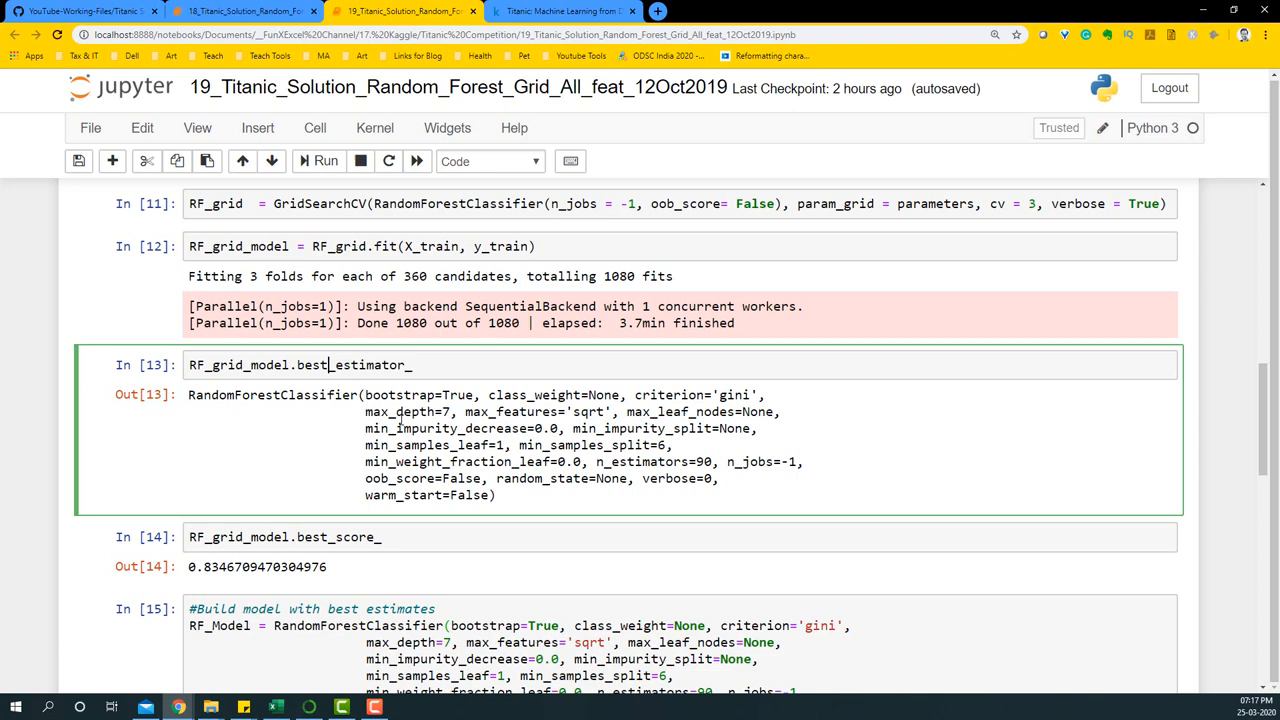
scroll(down, 3)
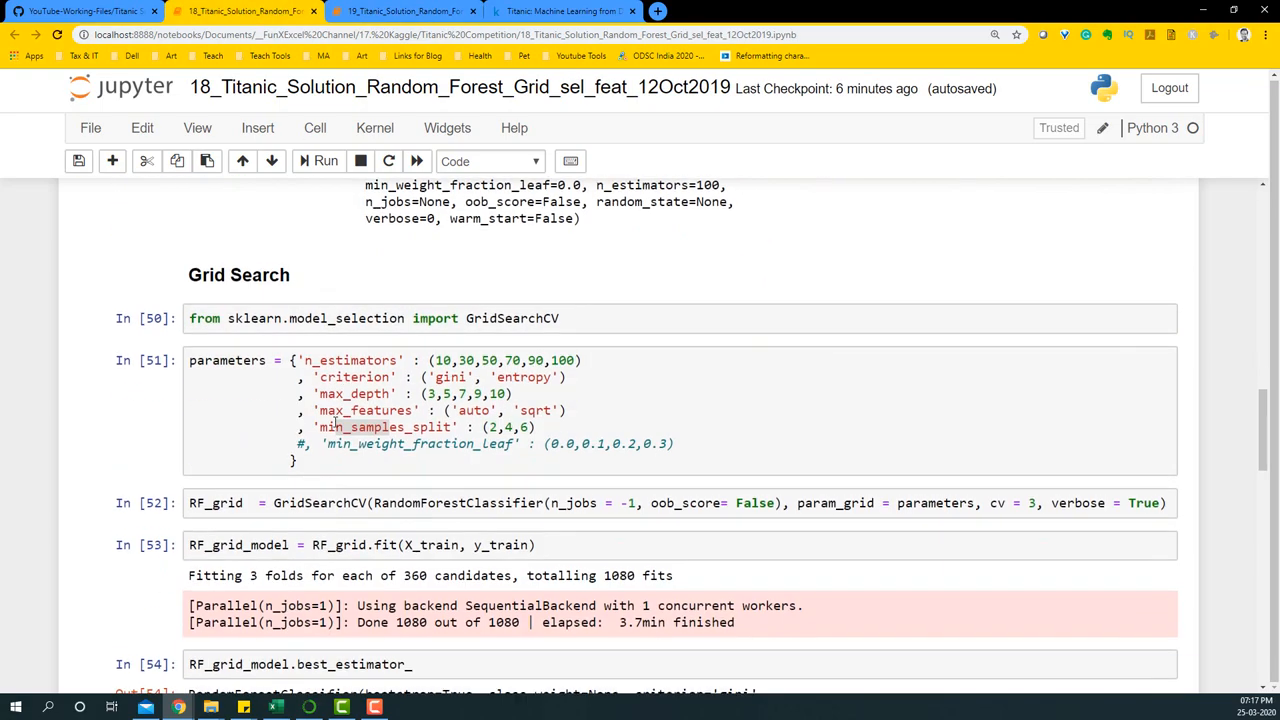
scroll(down, 3)
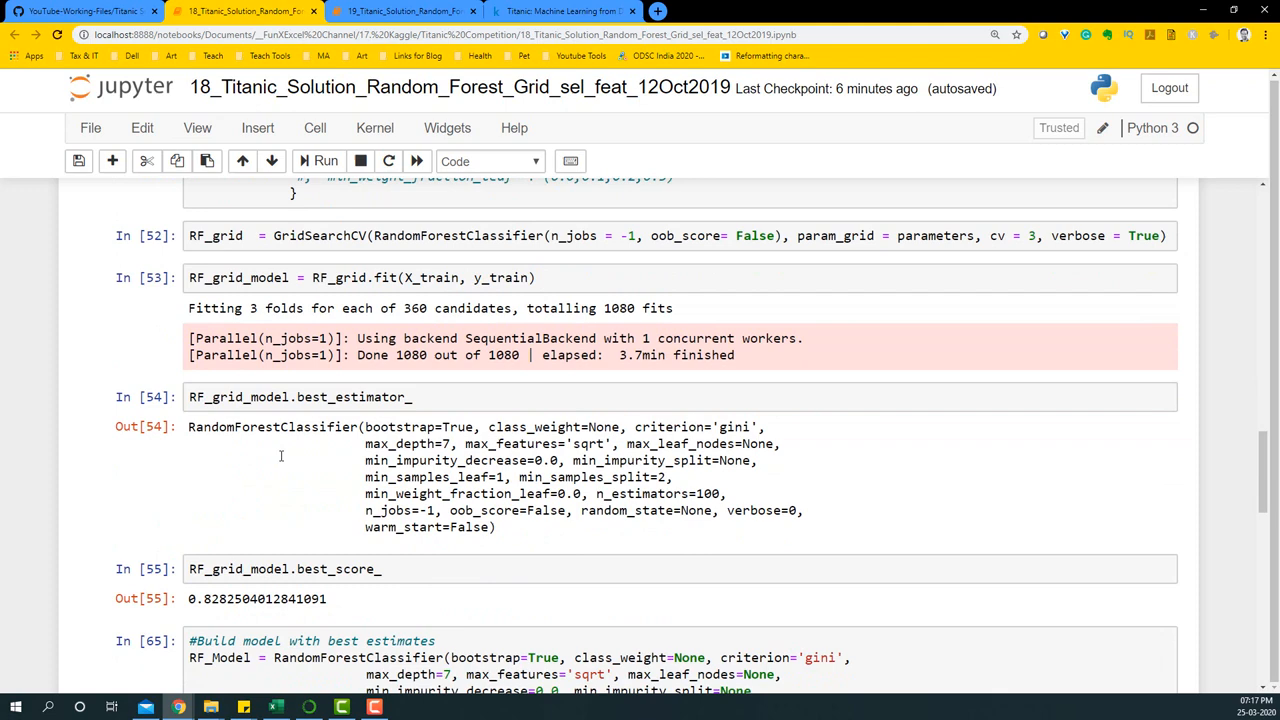
scroll(down, 3)
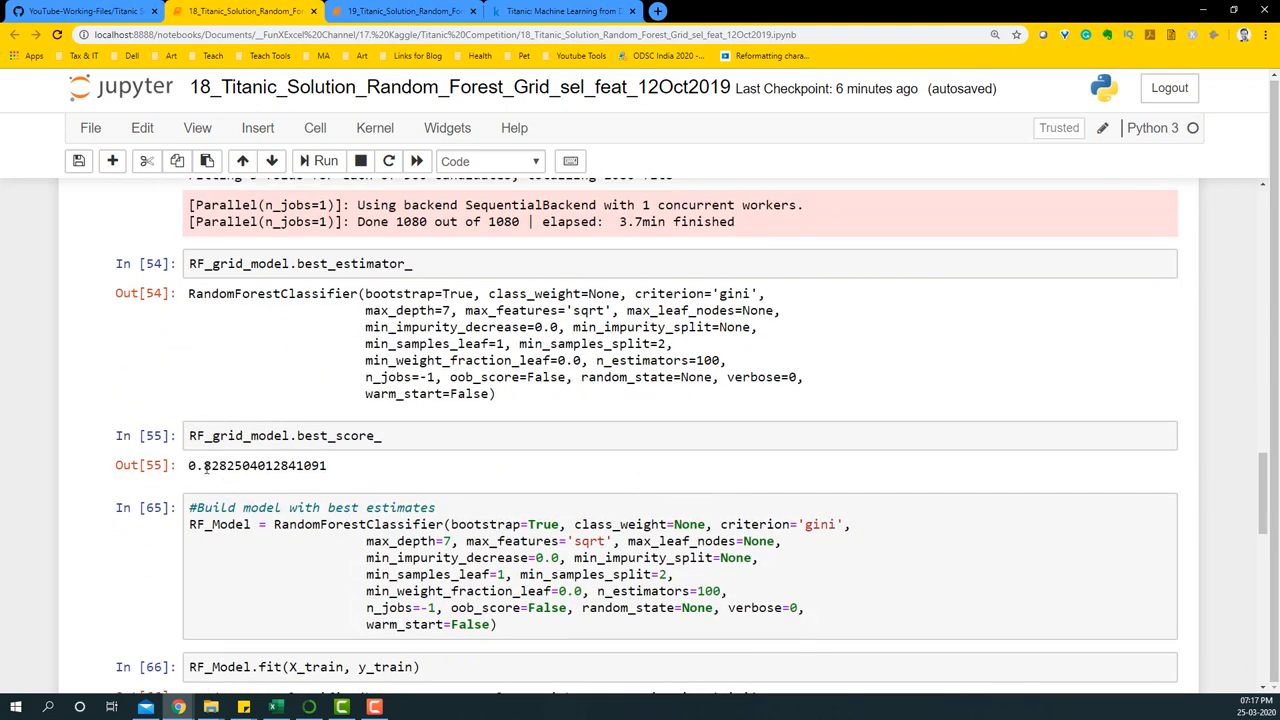
click(400, 16)
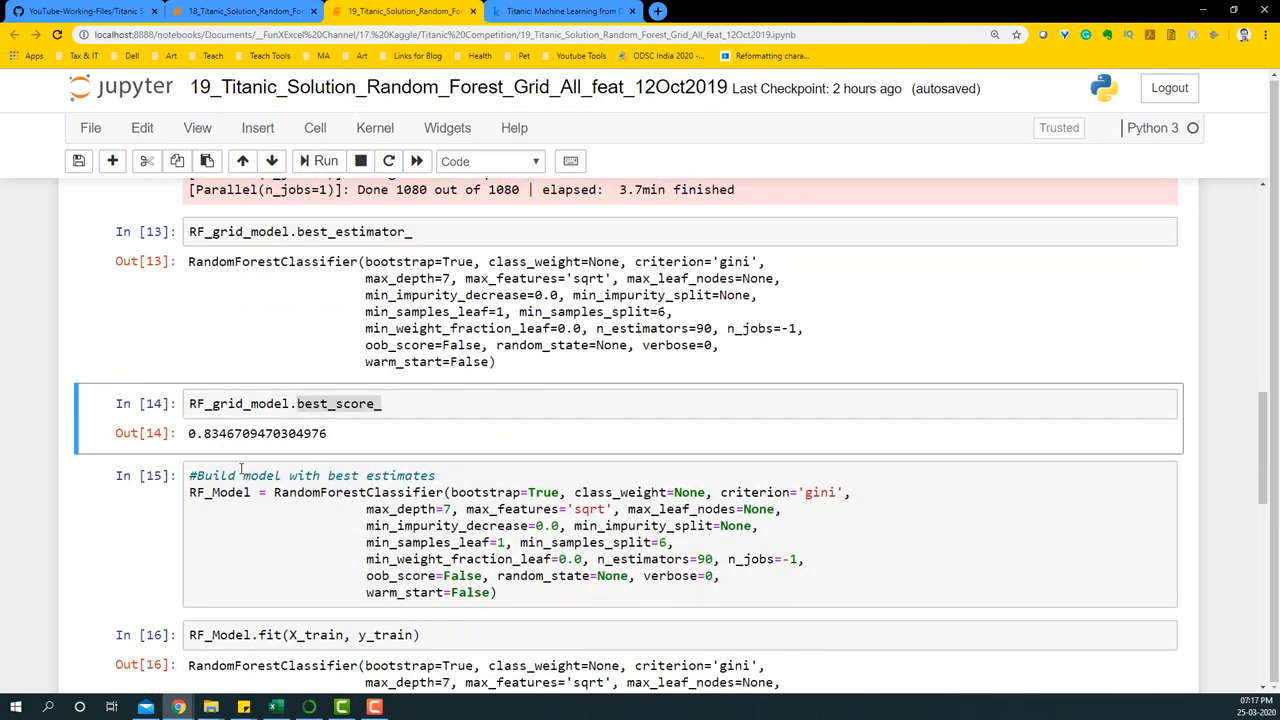
click(258, 404)
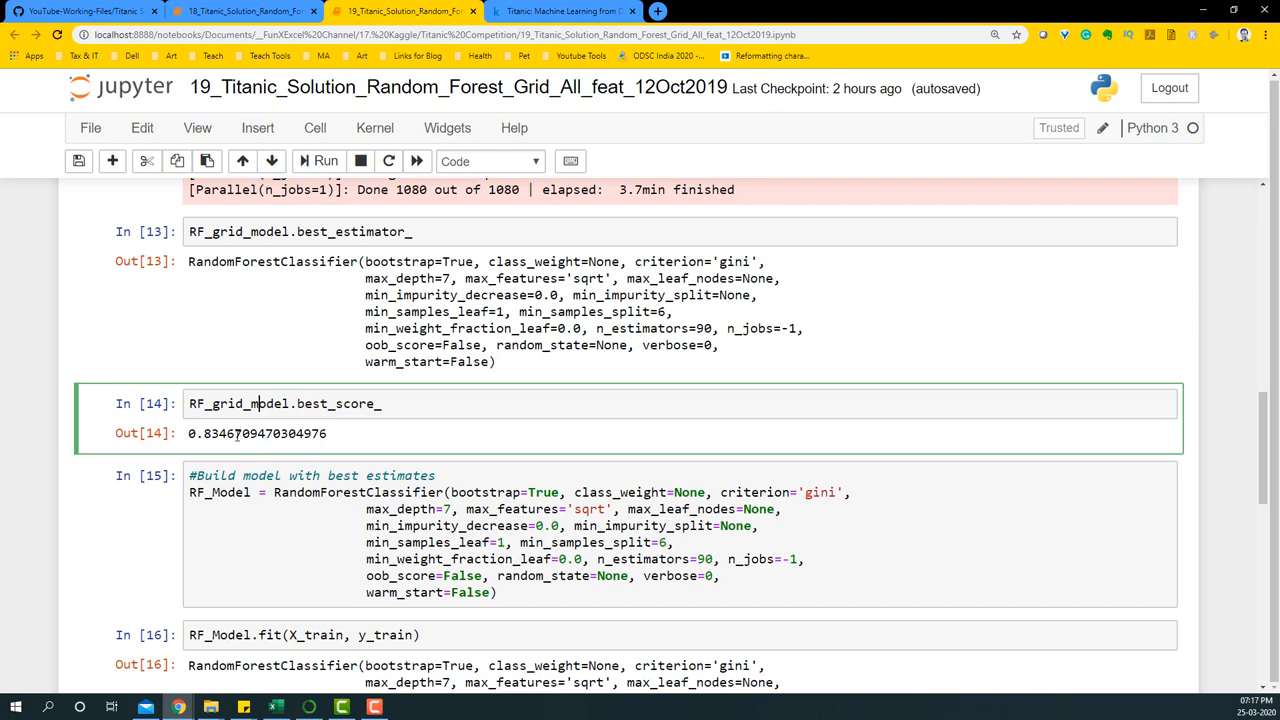
double_click(228, 434)
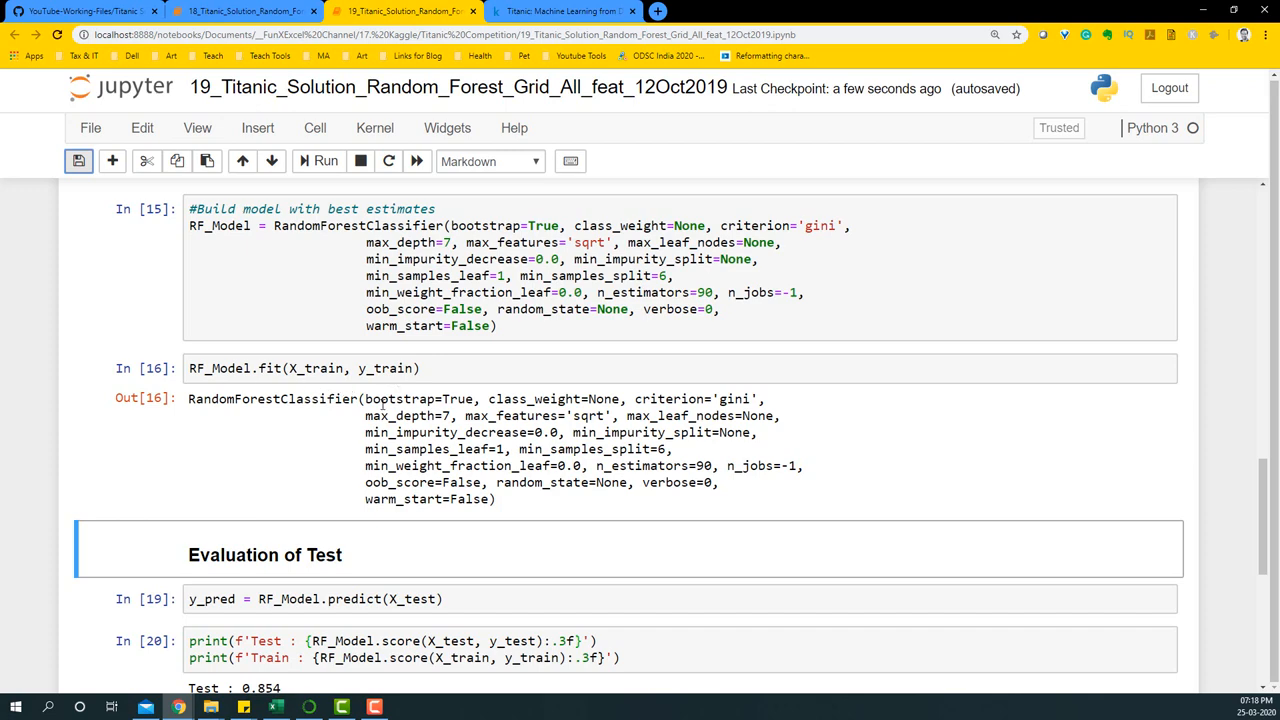
scroll(down, 3)
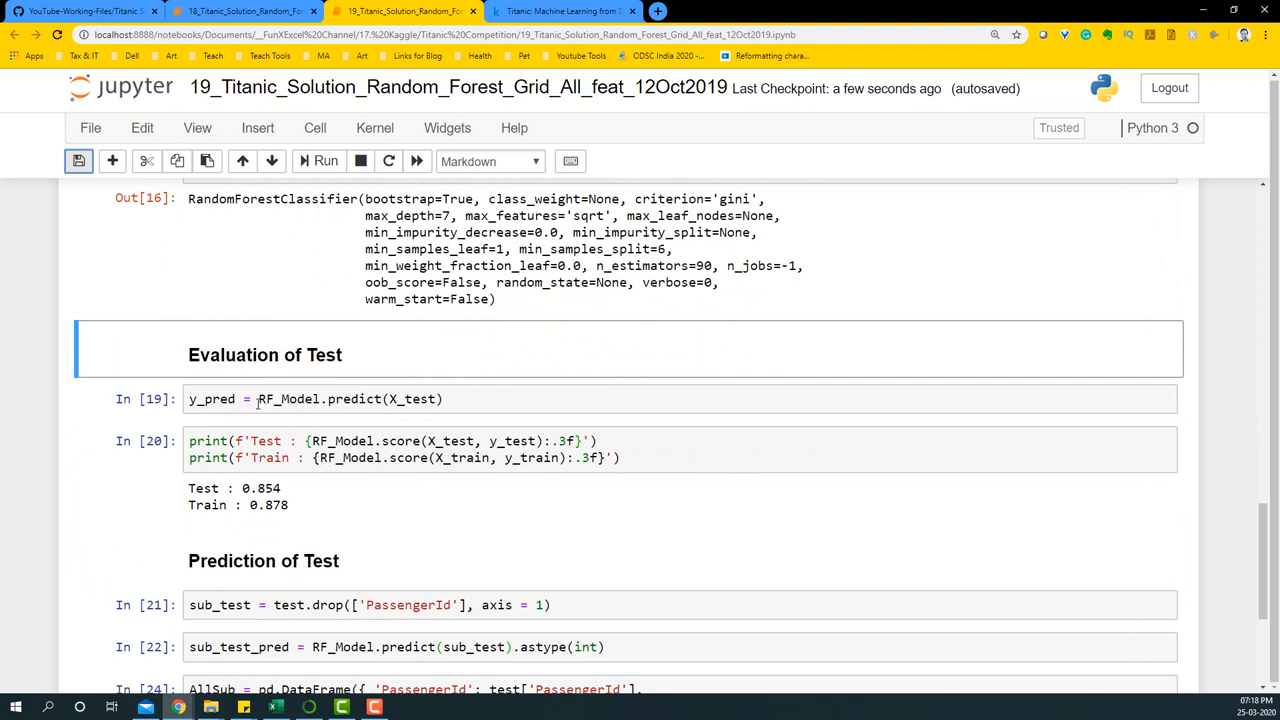
mouse_move(412, 400)
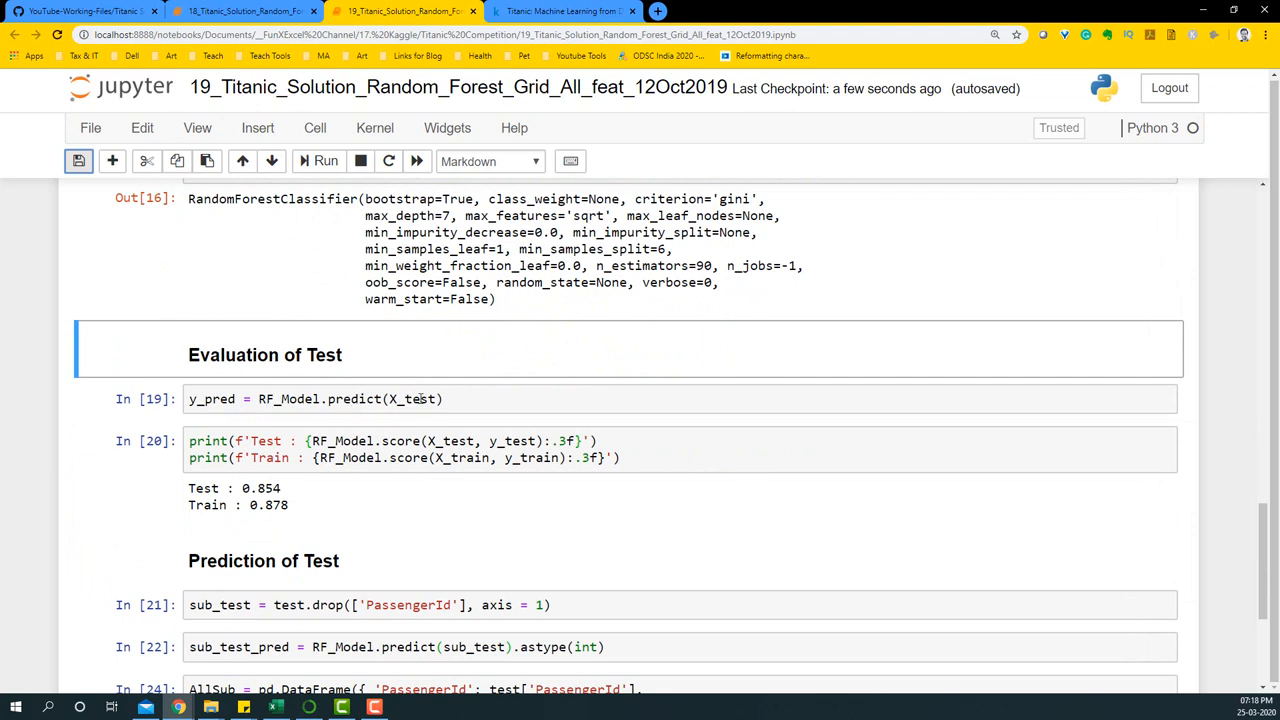
click(284, 456)
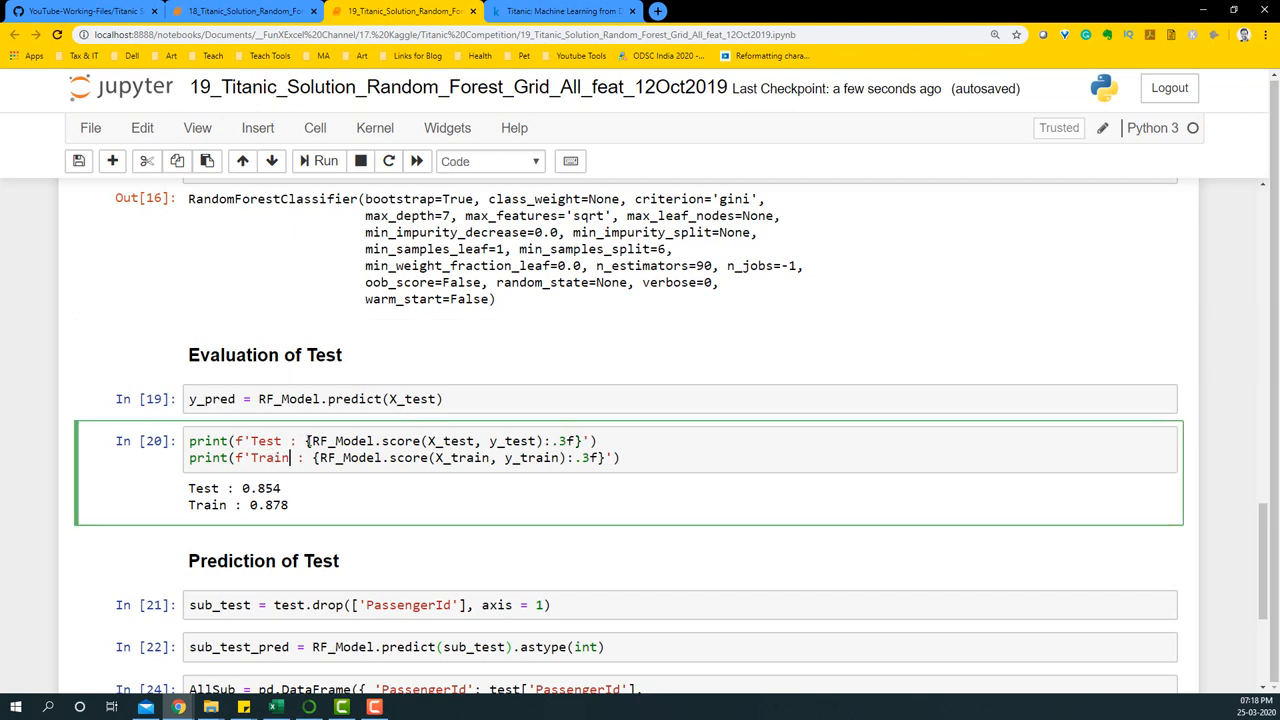
mouse_move(252, 488)
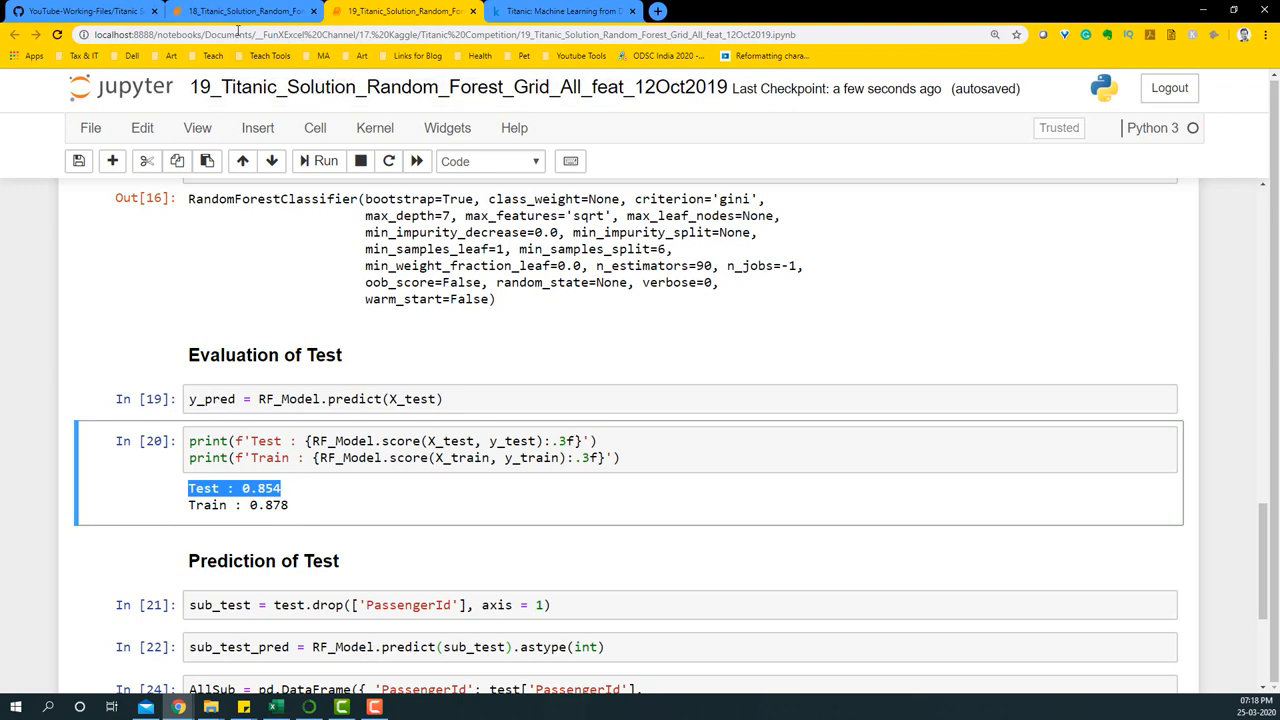
Compare the all-features training accuracy of 0.878 with the selected-features notebook's accuracies.
click(230, 16)
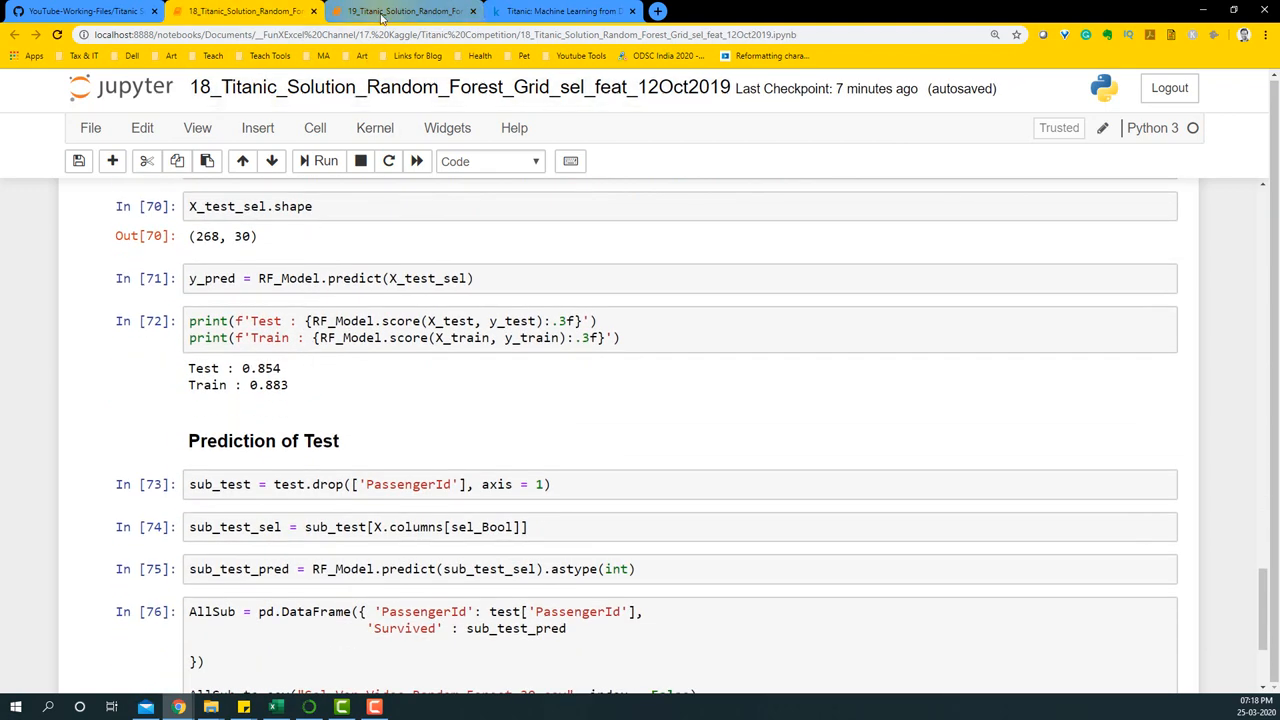
click(400, 12)
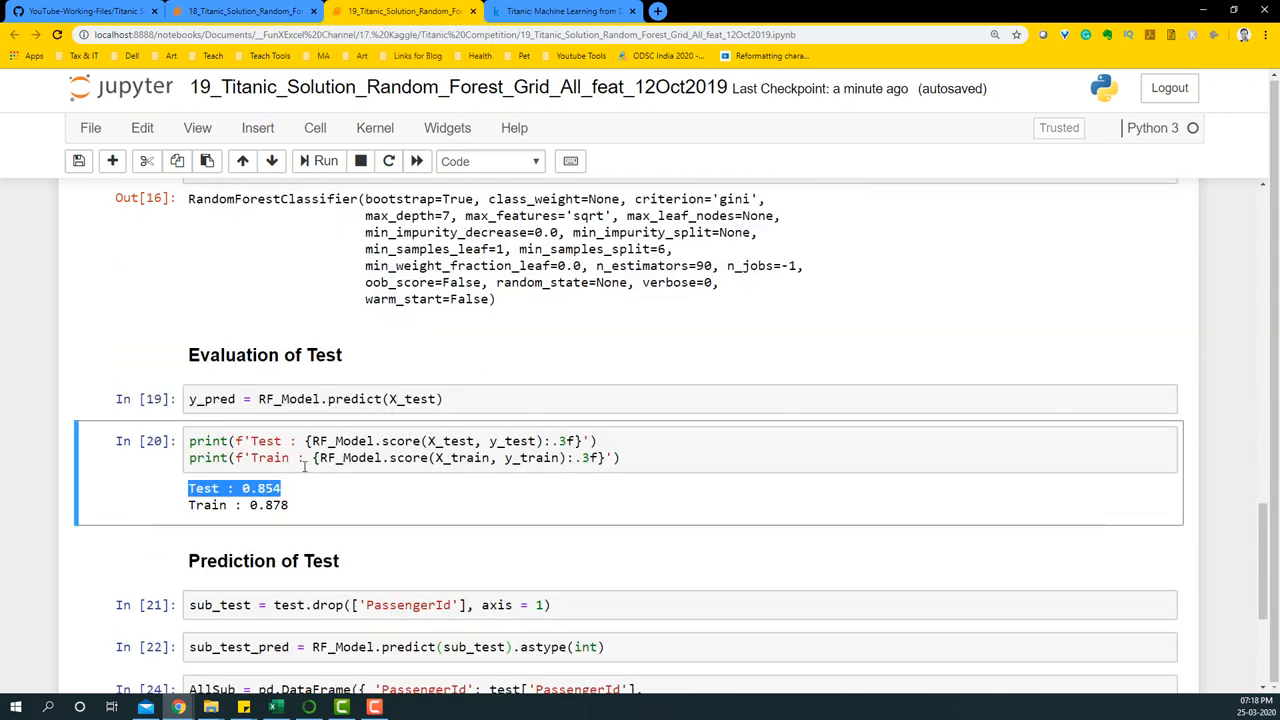
drag(196, 504, 290, 504)
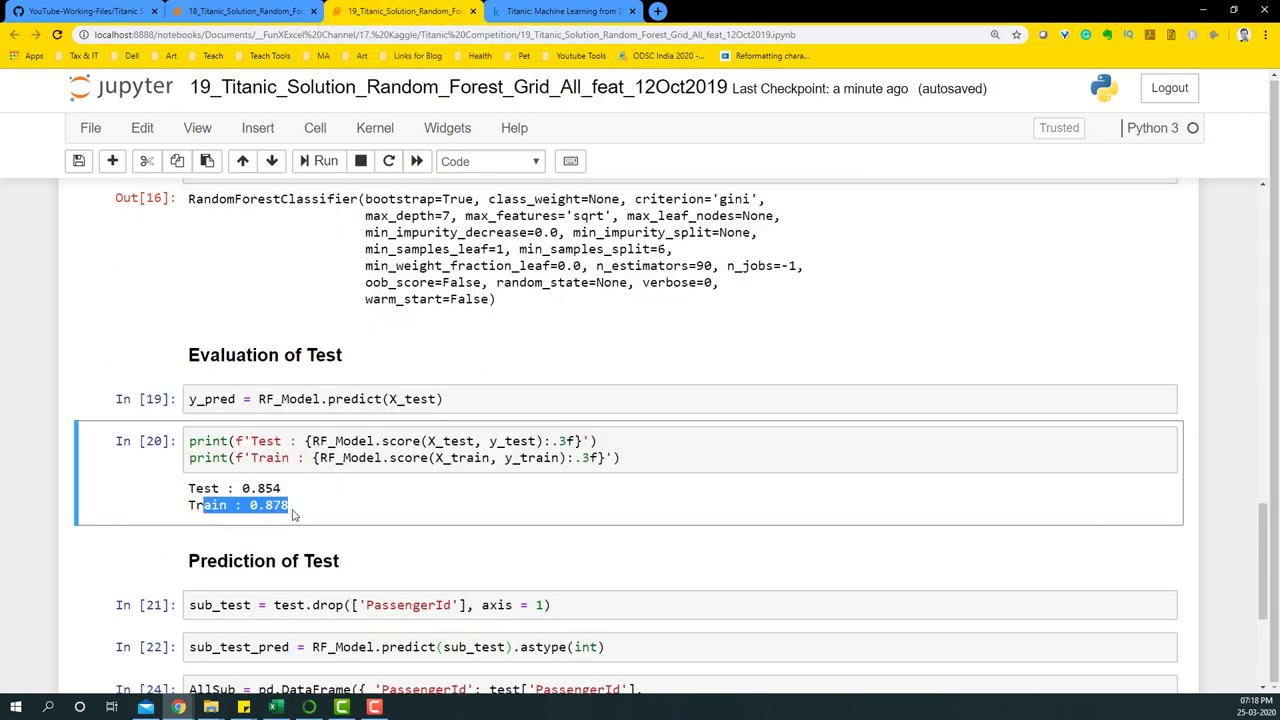
click(240, 12)
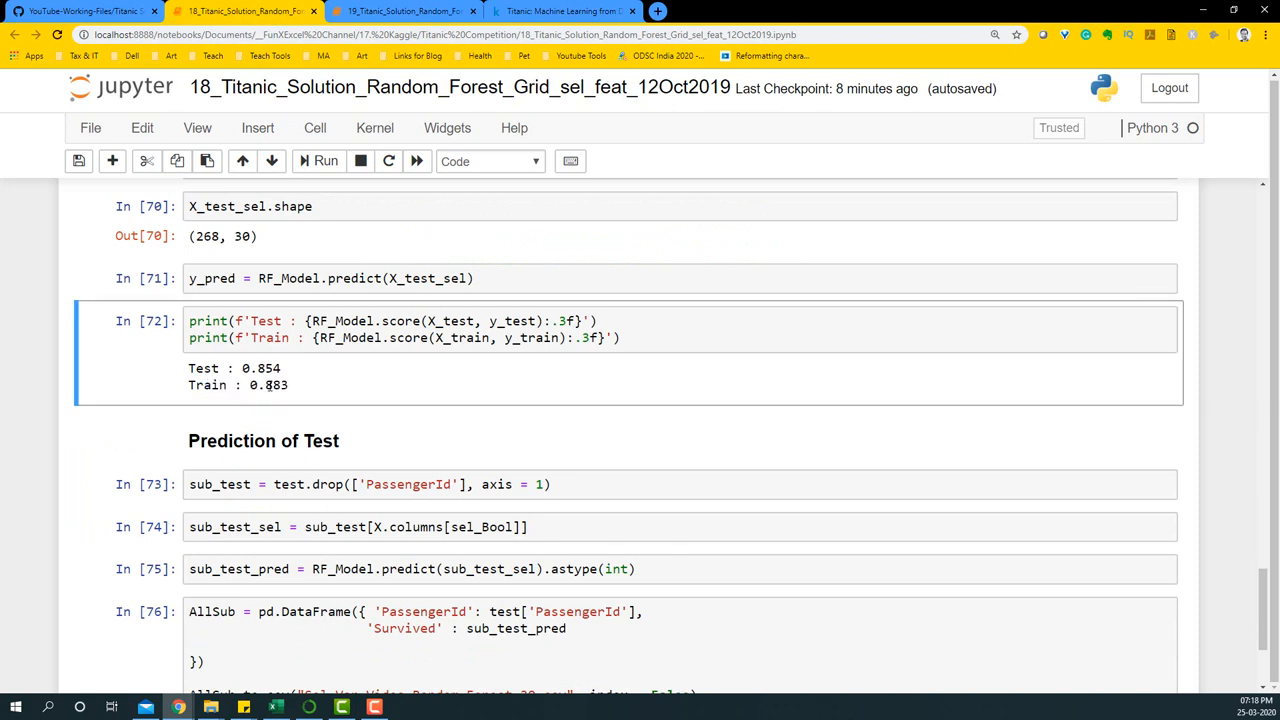
mouse_move(292, 374)
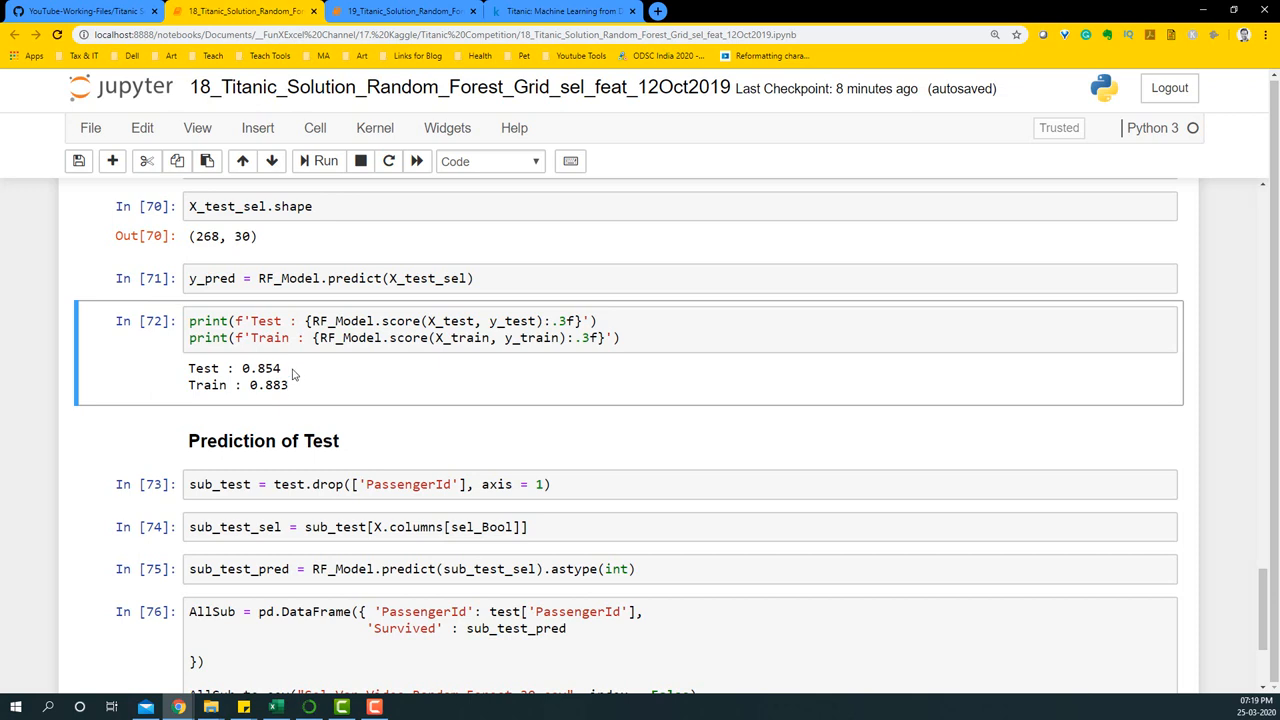
double_click(268, 384)
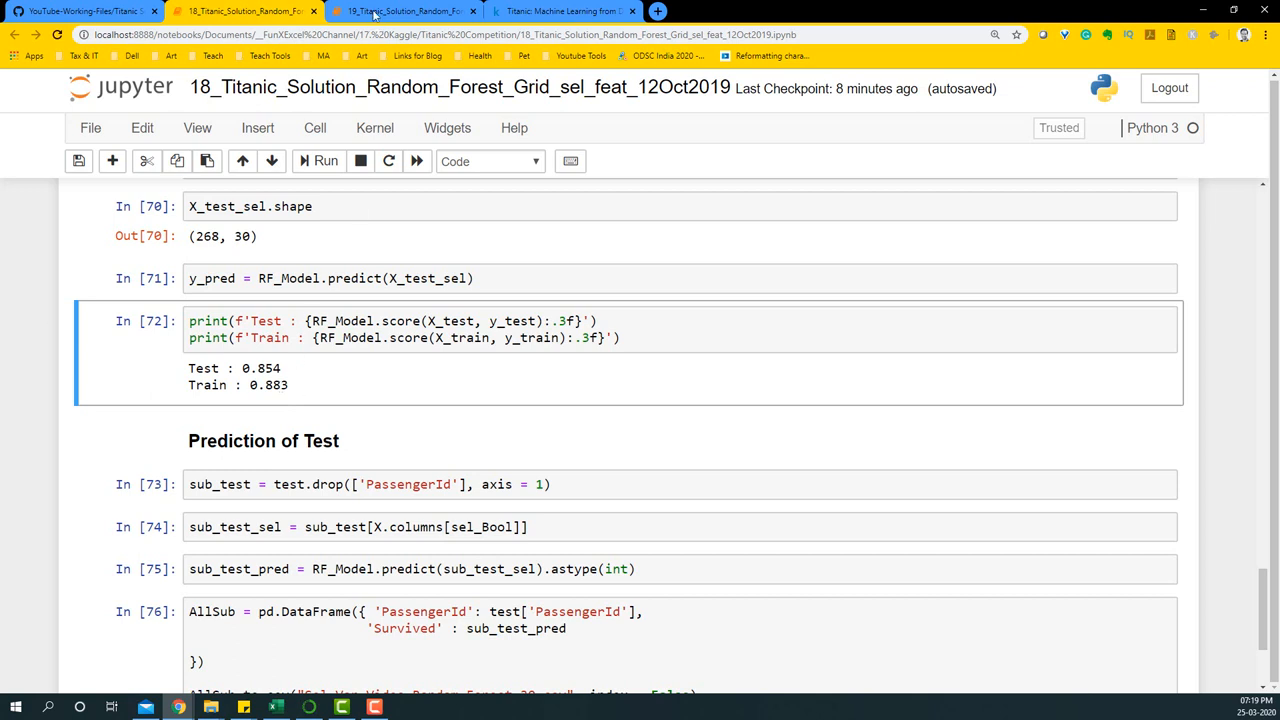
click(376, 12)
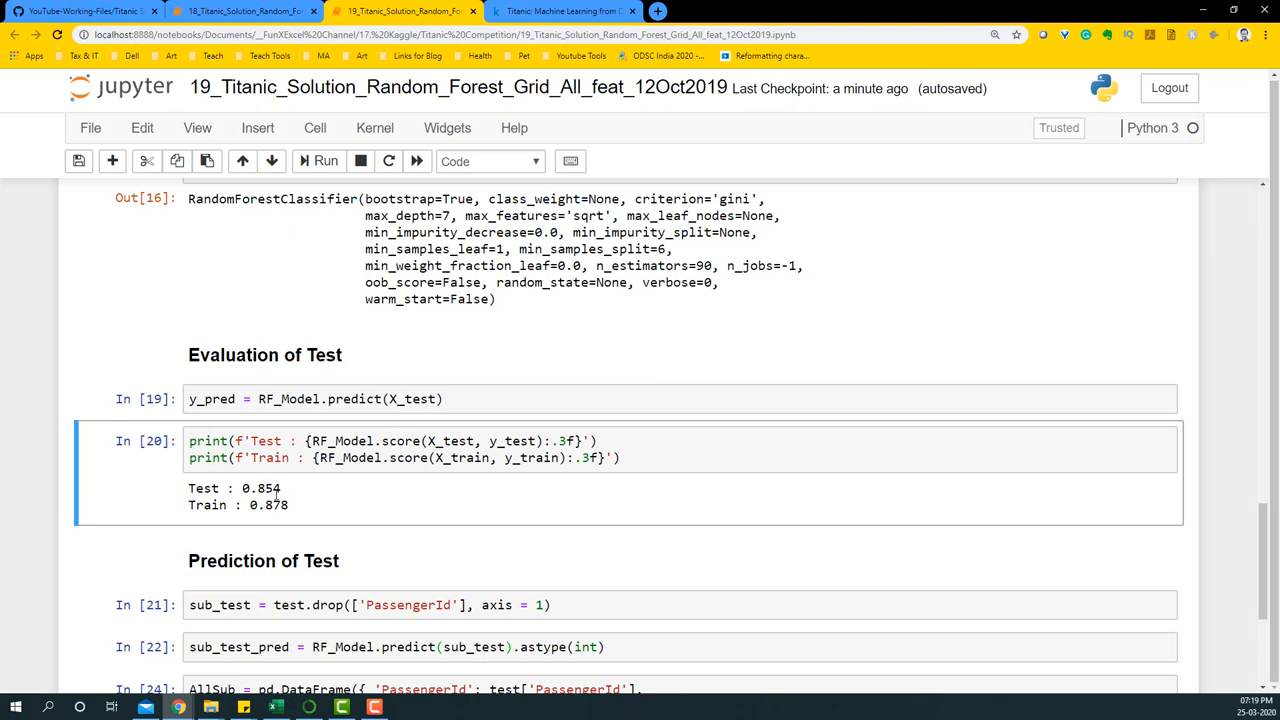
mouse_move(276, 492)
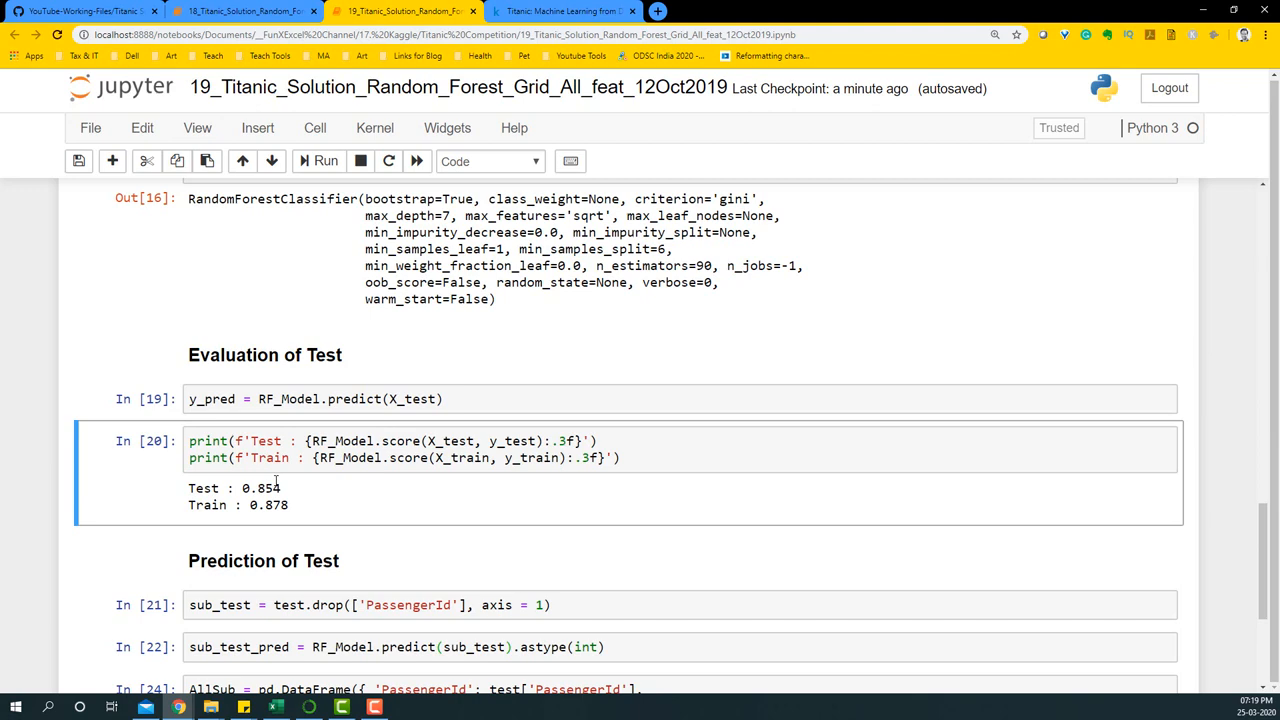
mouse_move(276, 474)
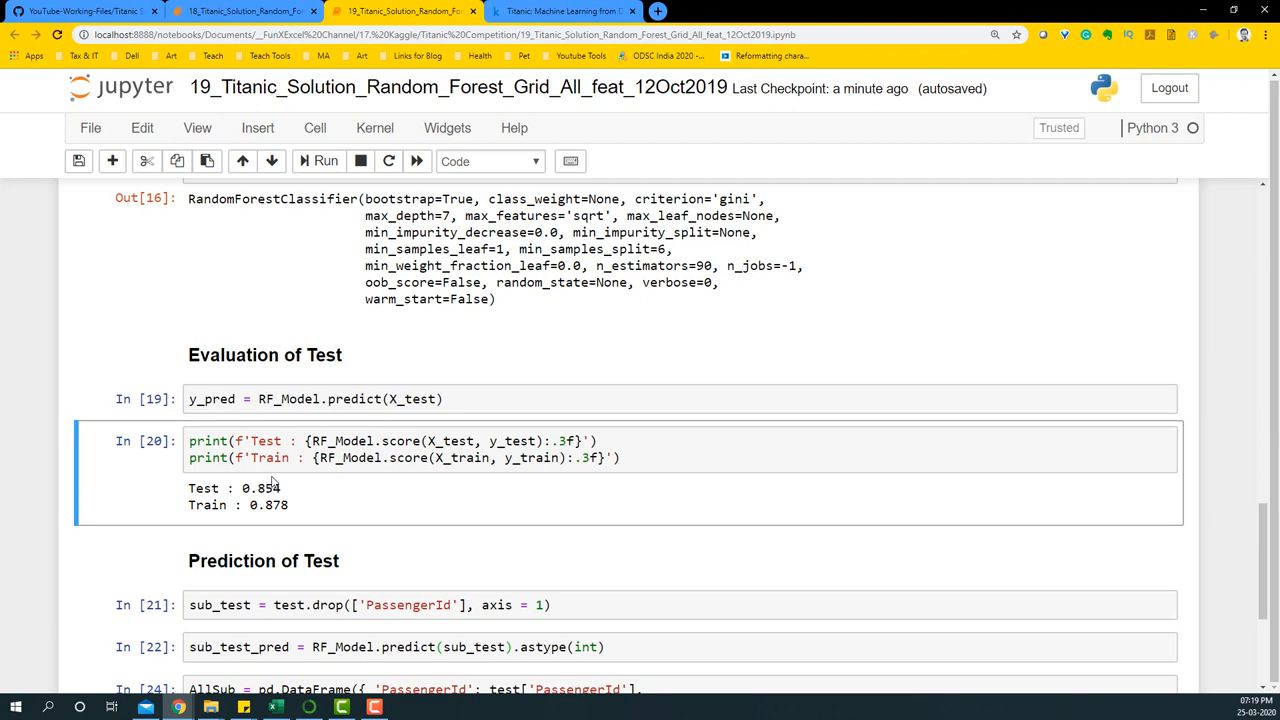
Show Kaggle's My Submissions, where All_Var_Video_Random_Forest.csv scores 0.79425.
scroll(down, 3)
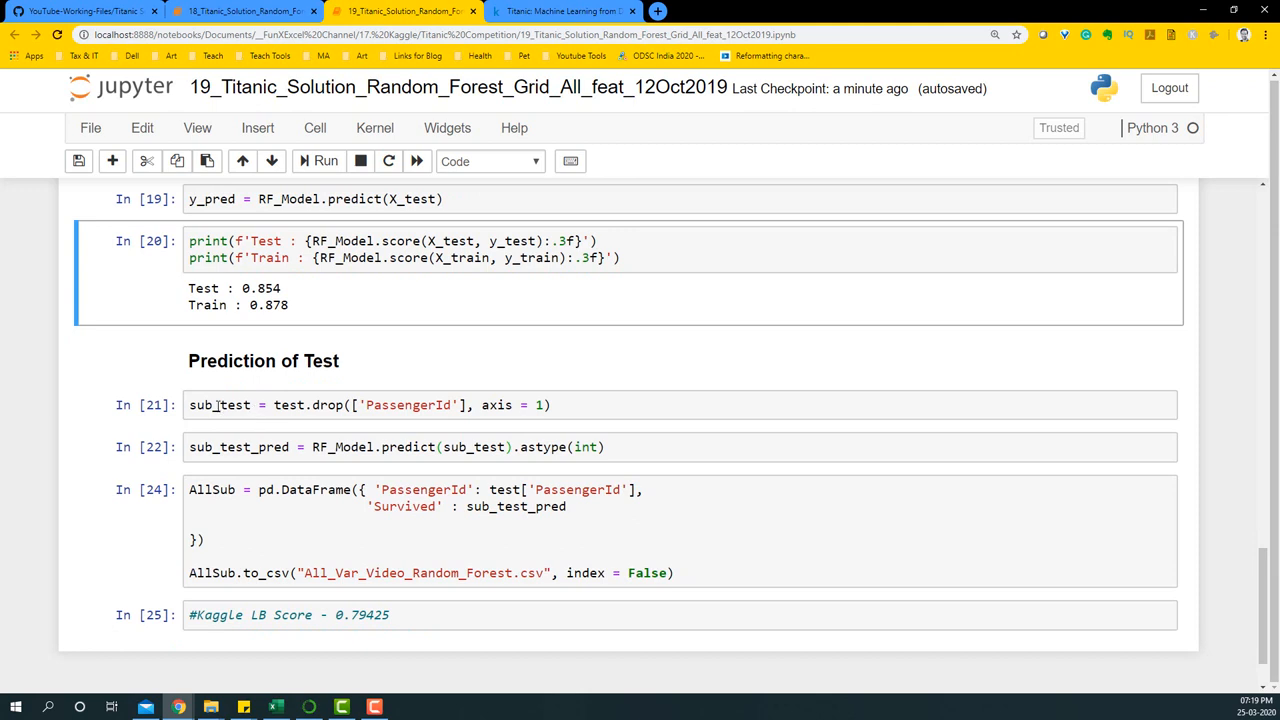
click(324, 404)
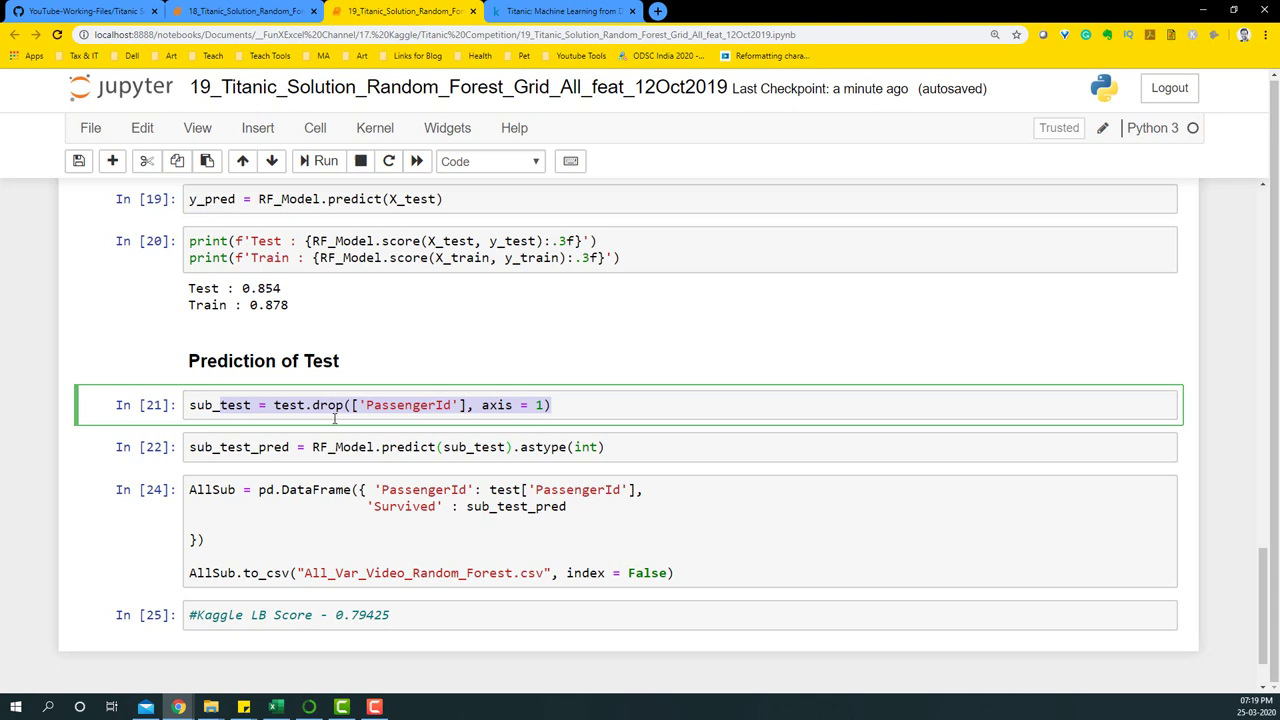
mouse_move(552, 304)
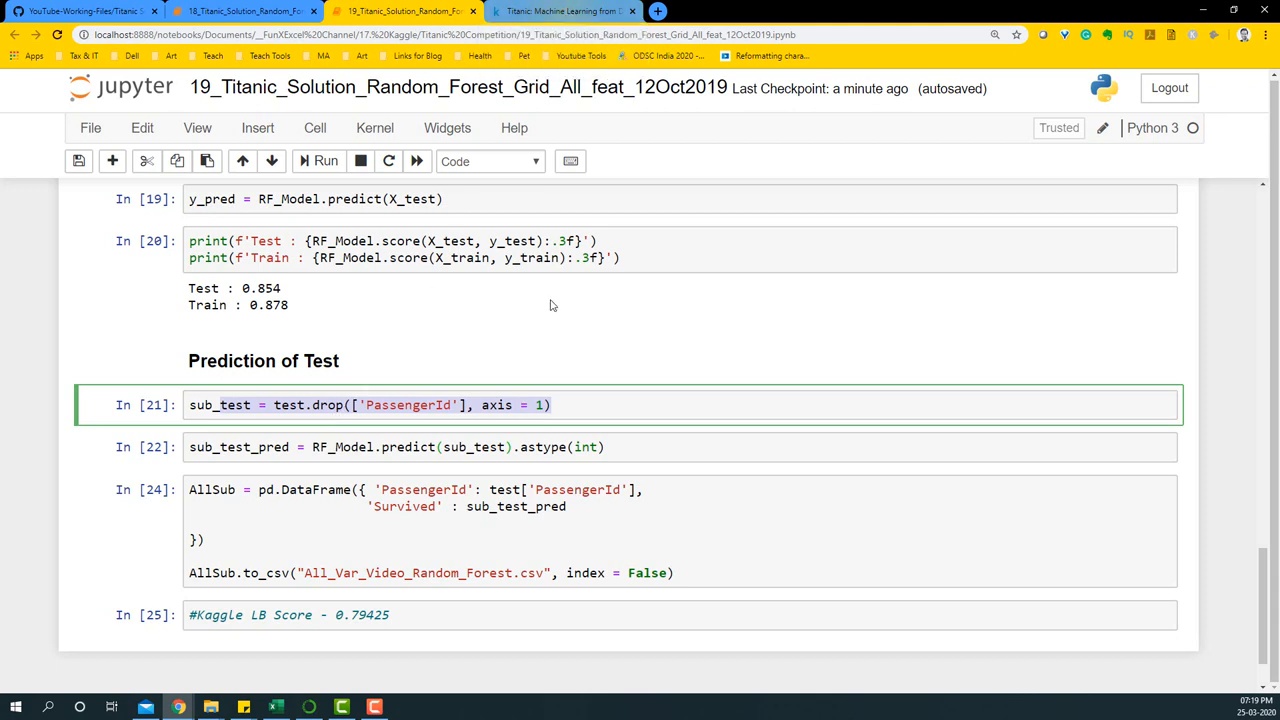
click(352, 562)
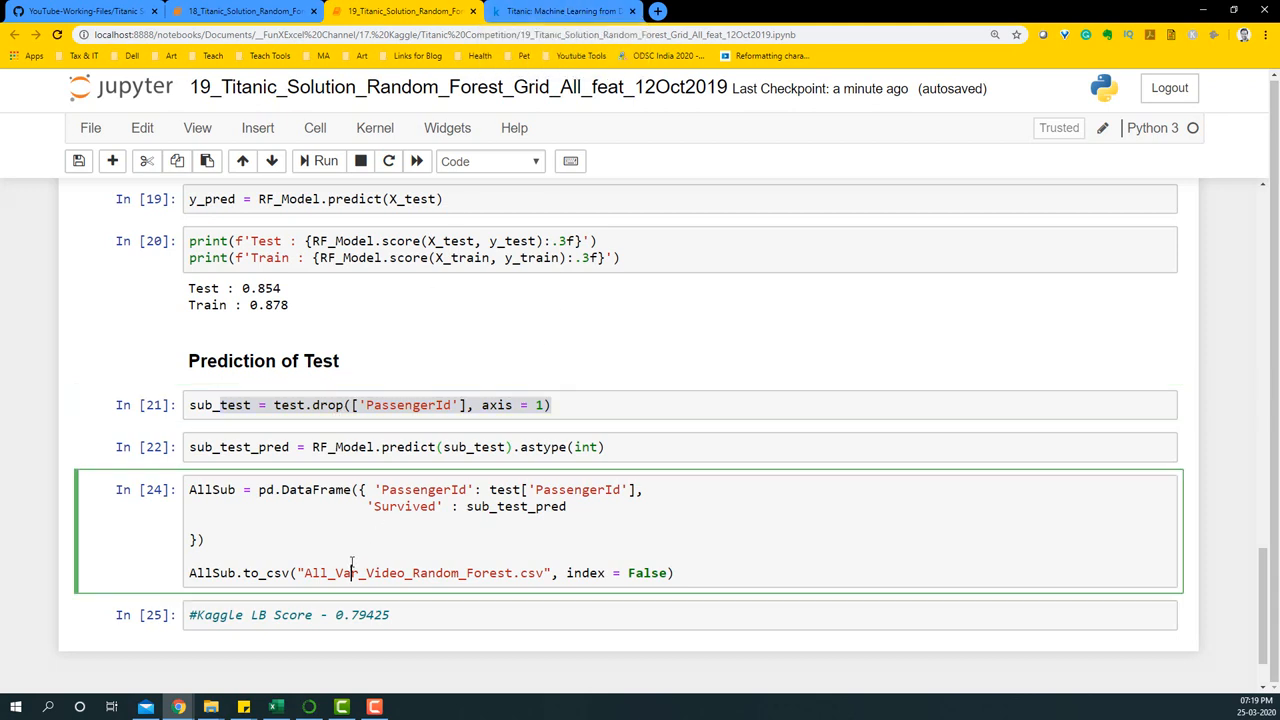
click(550, 12)
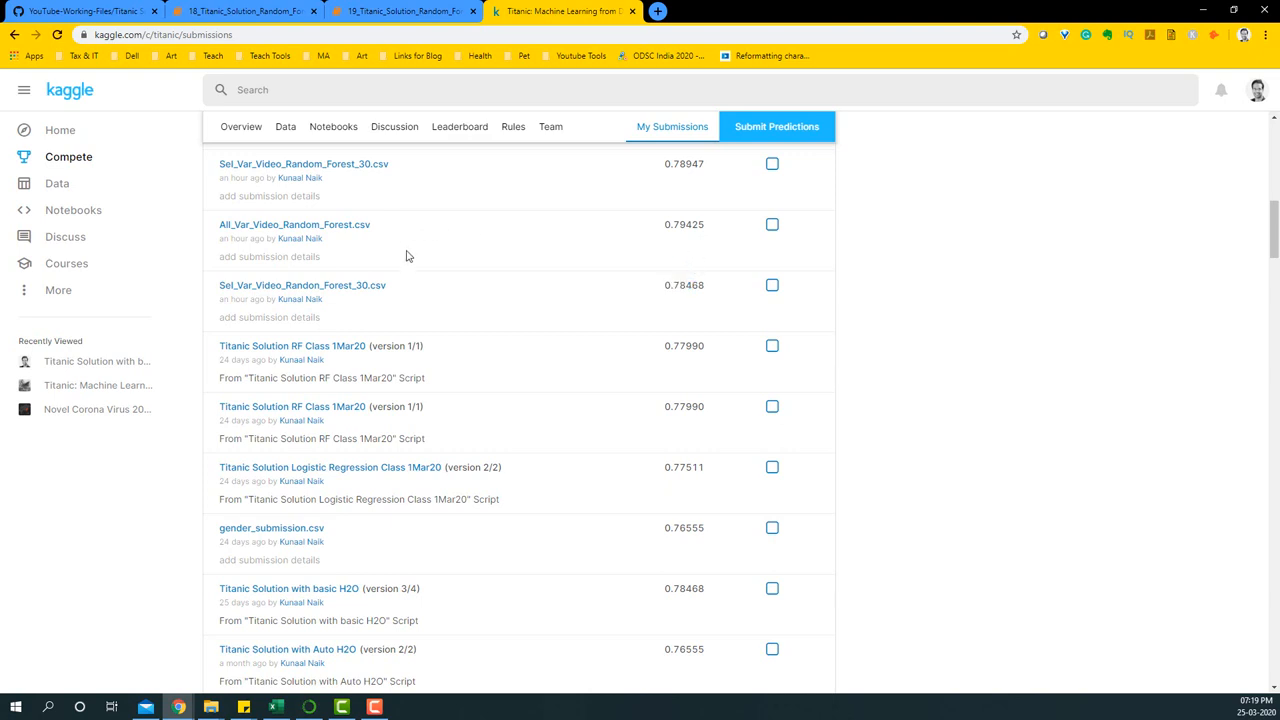
mouse_move(376, 298)
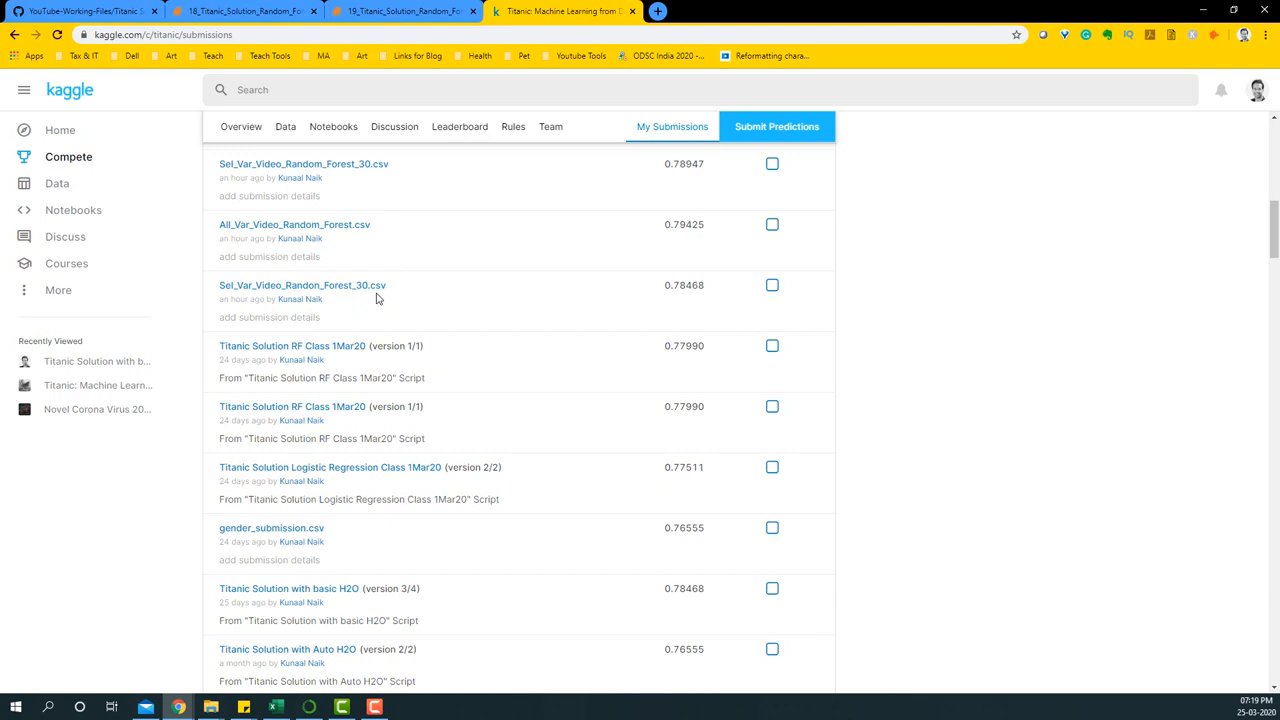
mouse_move(708, 230)
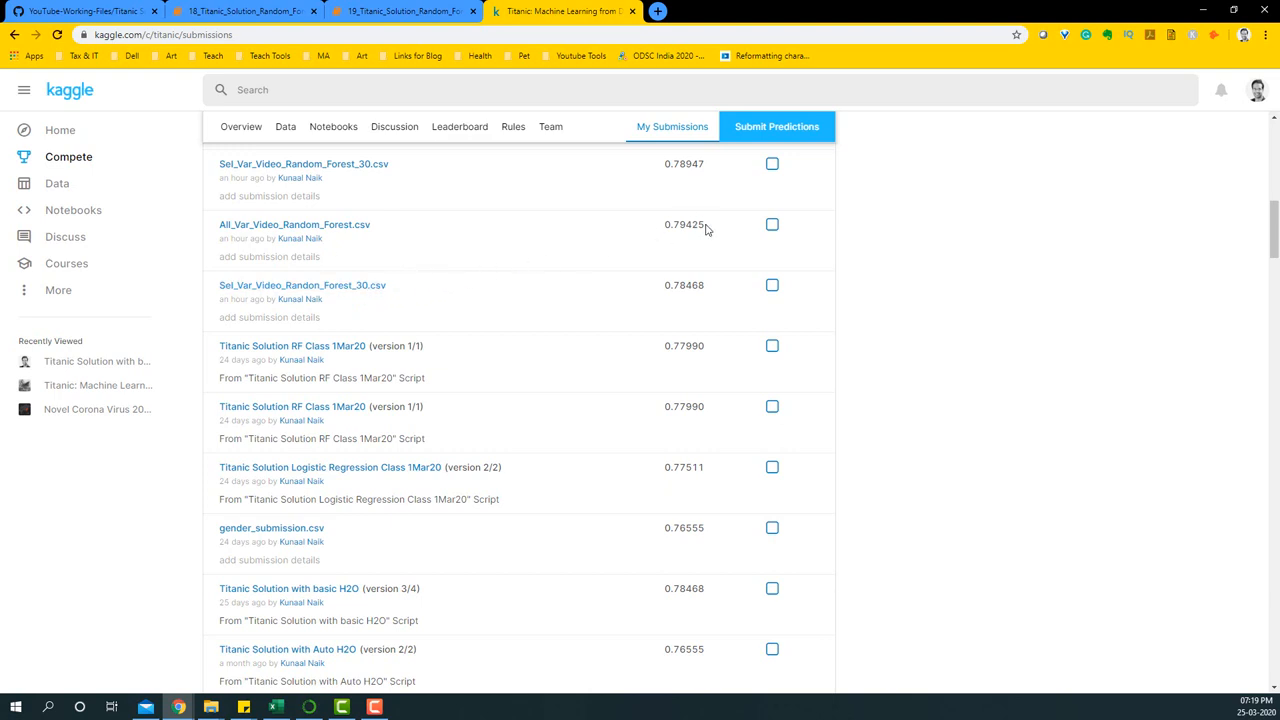
double_click(684, 224)
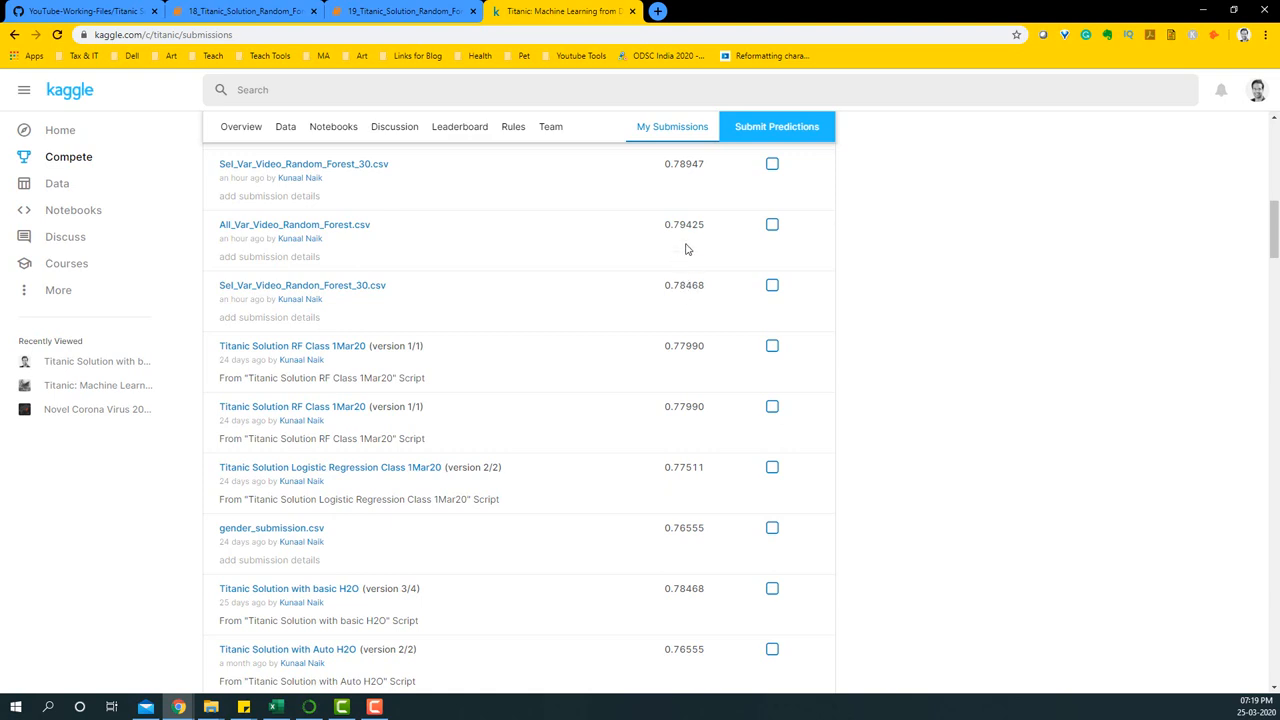
mouse_move(680, 284)
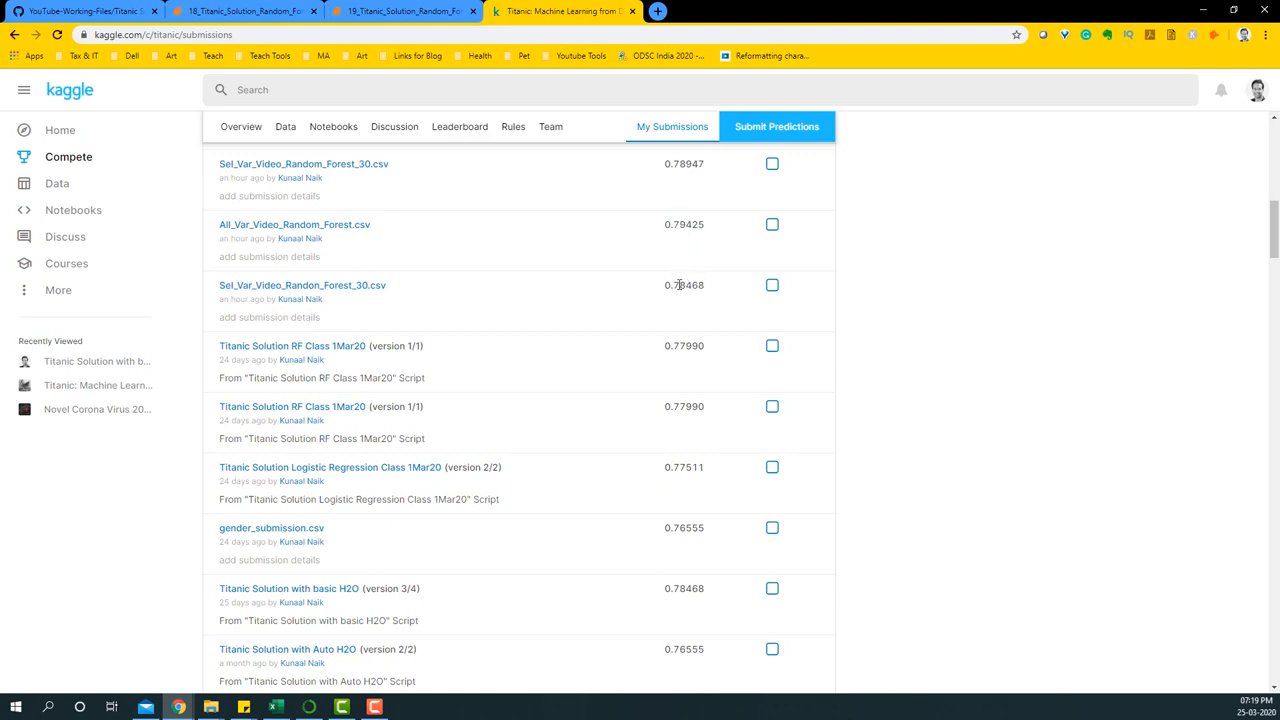
mouse_move(436, 280)
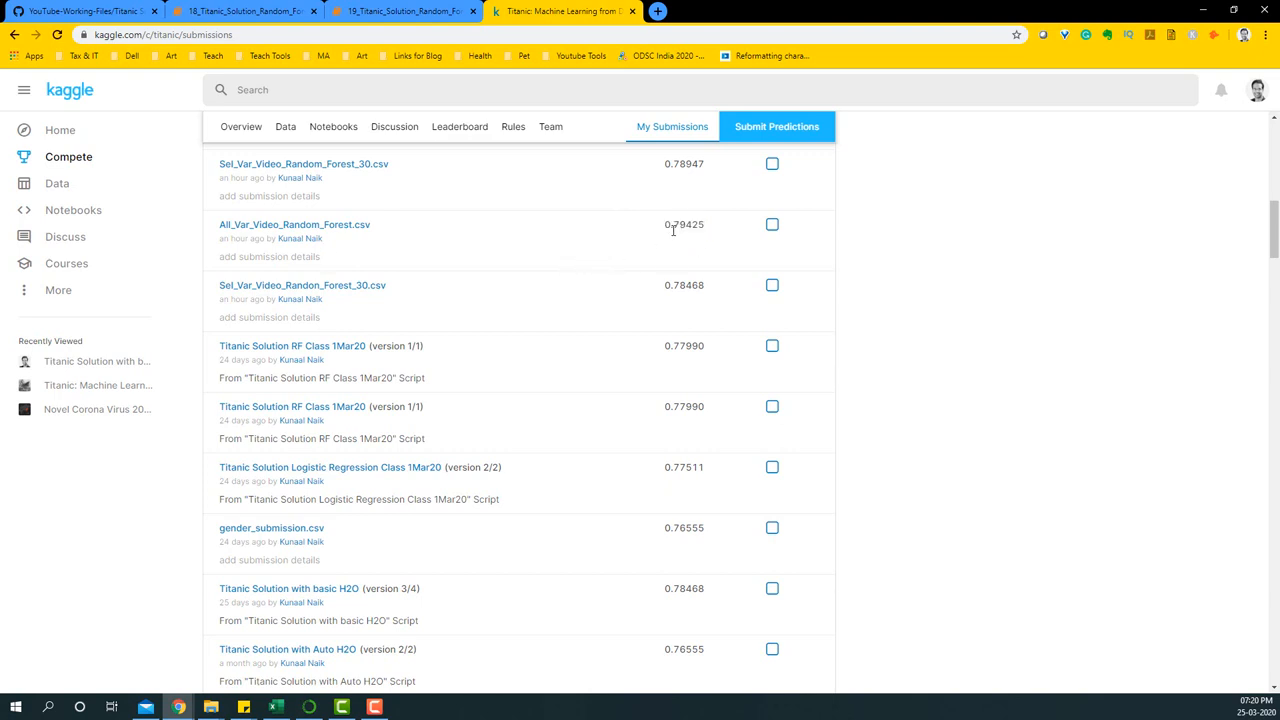
mouse_move(674, 236)
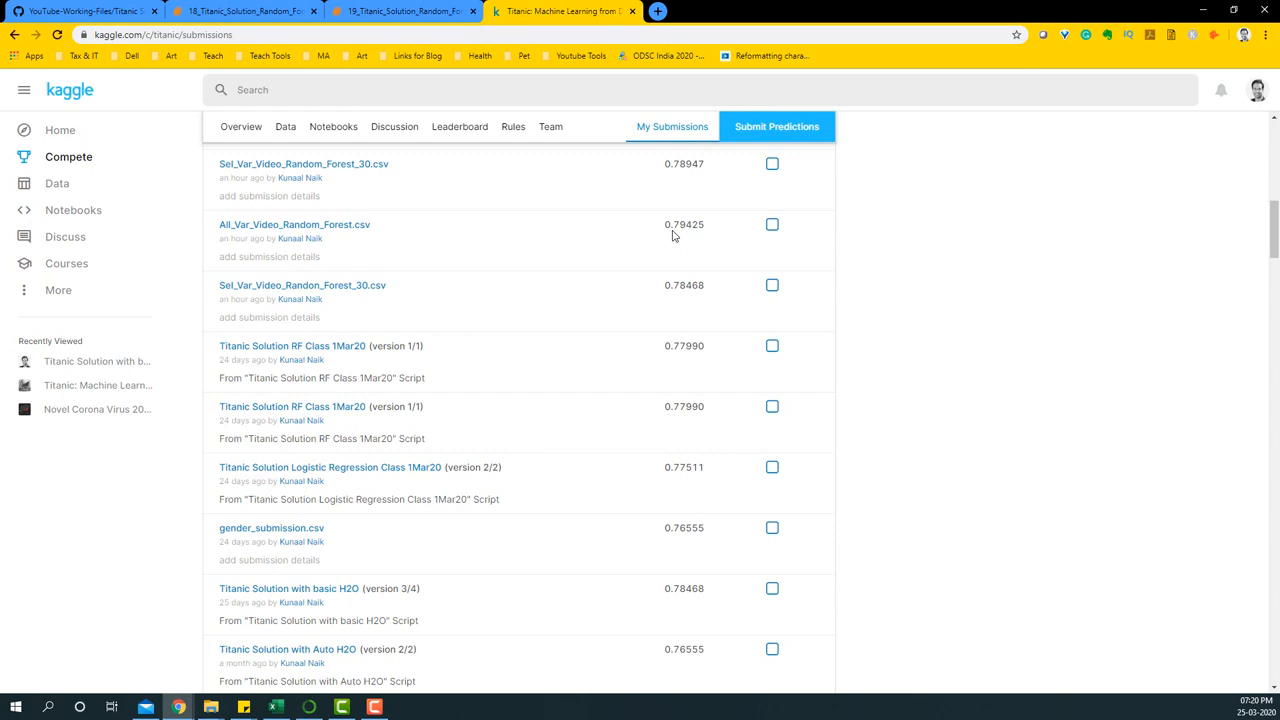